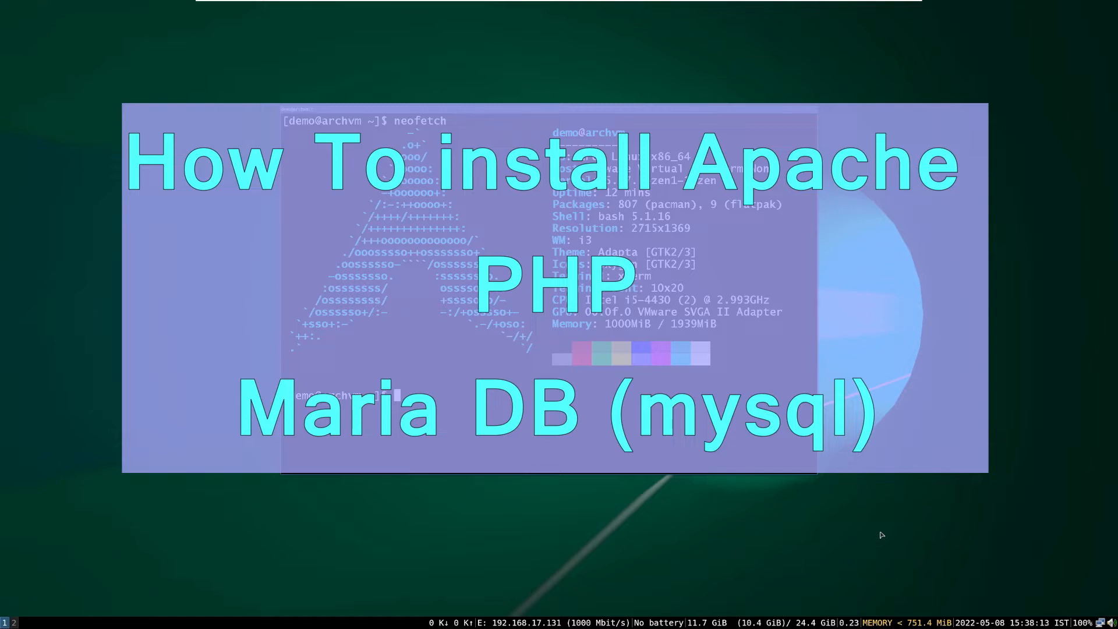
Step: Install mariadb, php, php-apache and apache with sudo pacman -S
{"action": "type", "text": "sudo p"}
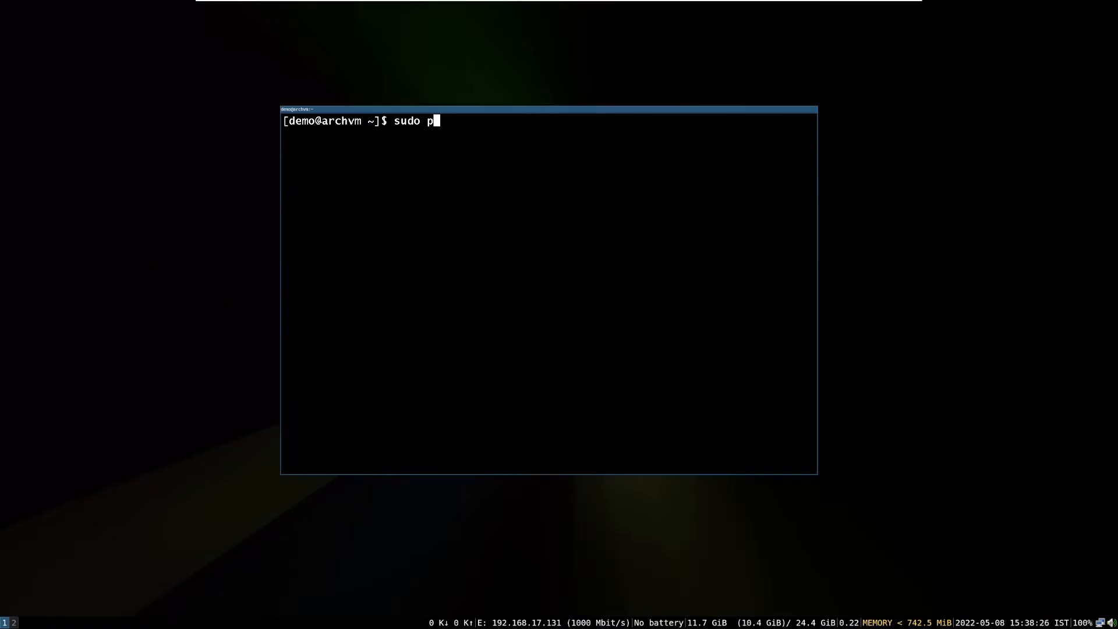
{"action": "type", "text": "acman"}
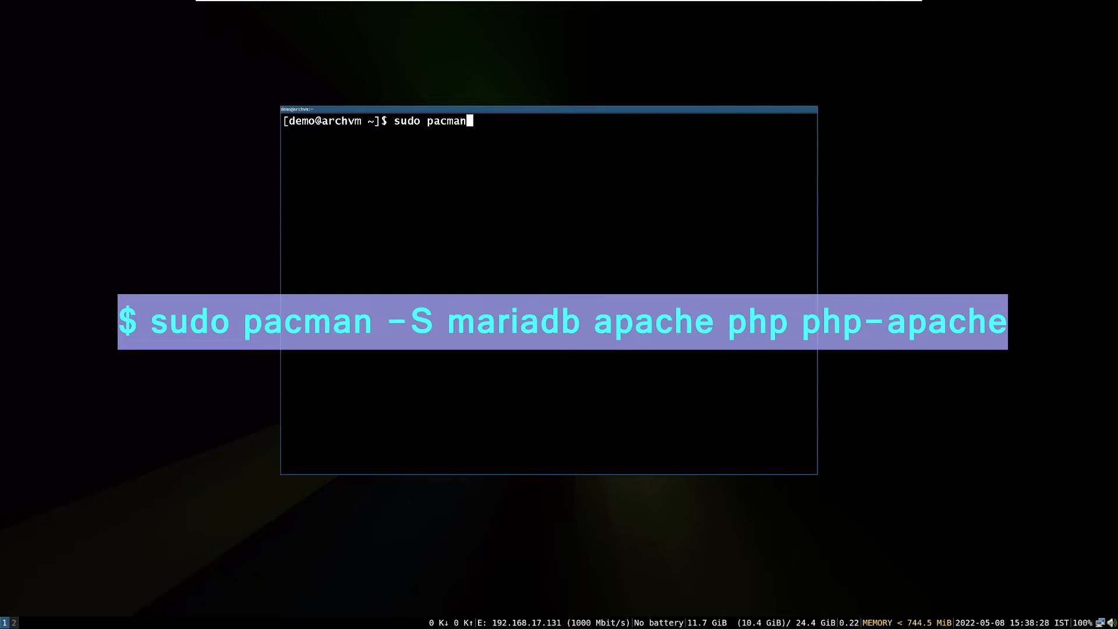
{"action": "type", "text": "-S maria"}
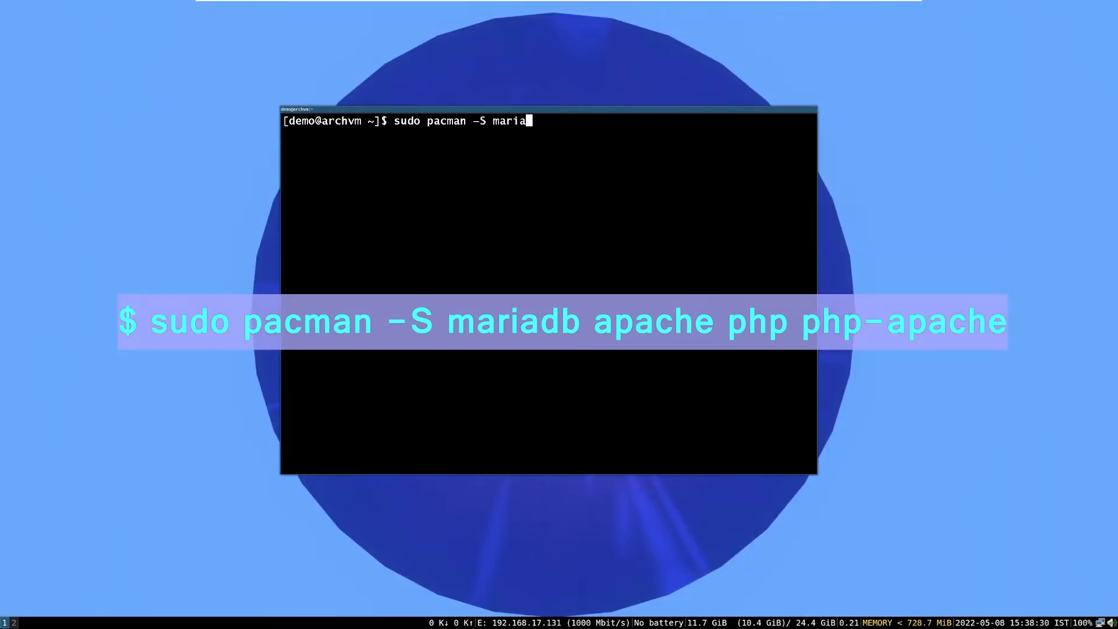
{"action": "type", "text": "db php"}
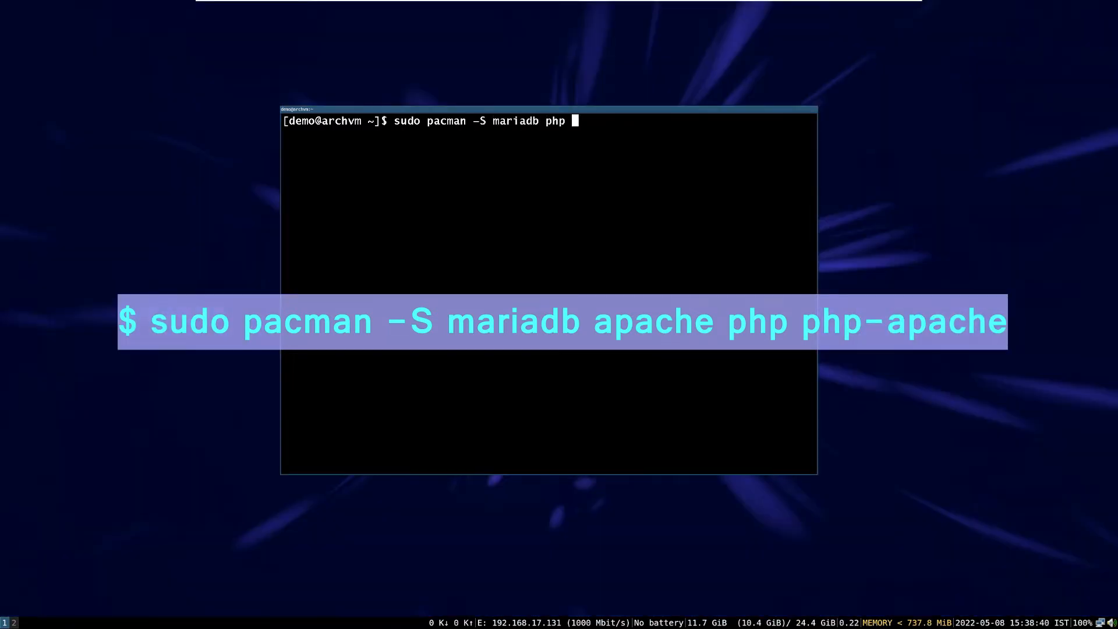
{"action": "type", "text": "php-apache"}
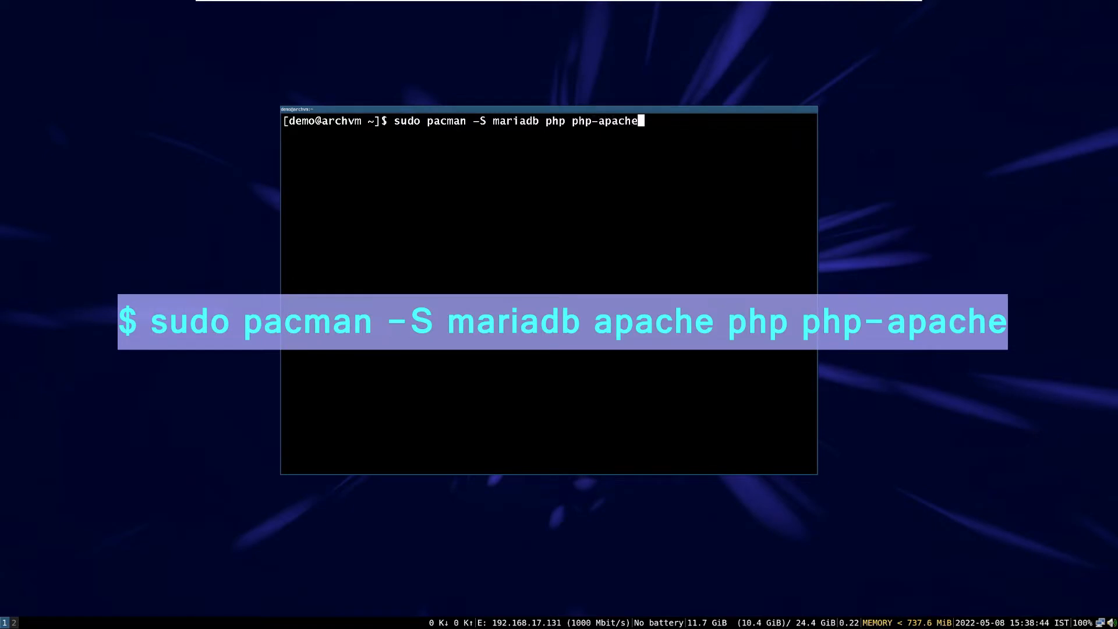
{"action": "type", "text": "apach"}
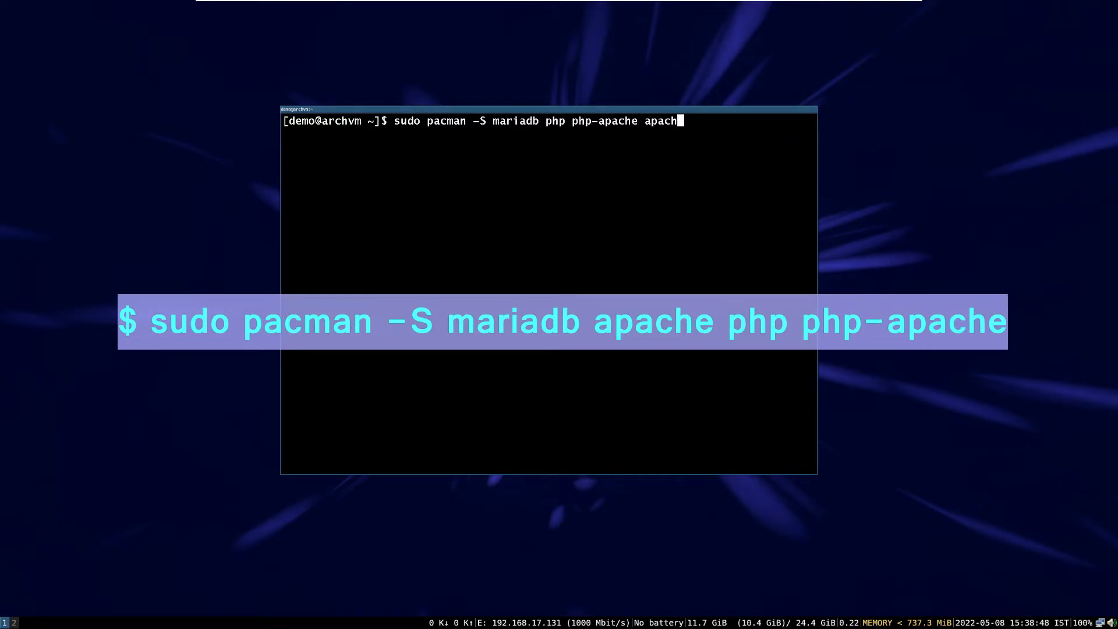
{"action": "key", "text": "Return"}
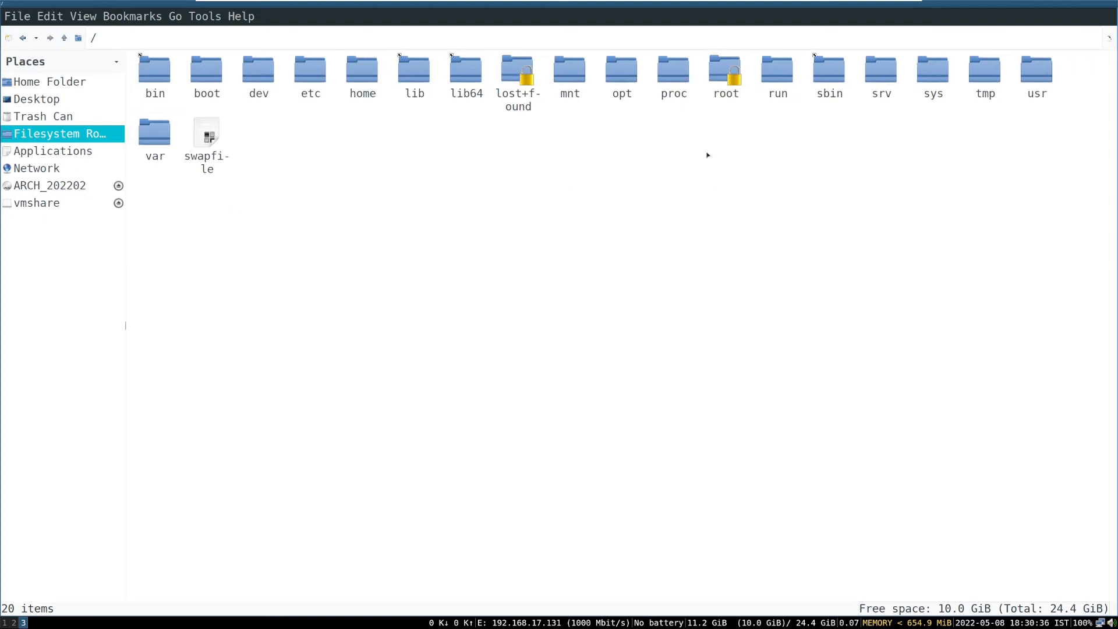
{"action": "mouse_move", "coordinate": [827, 73]}
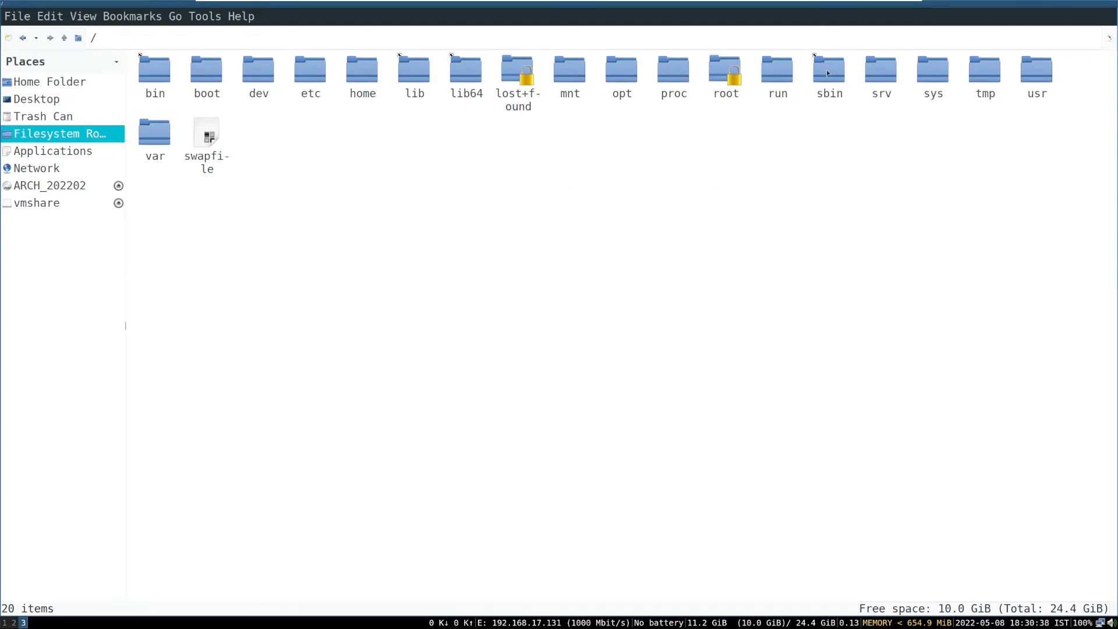
Step: Navigate from the filesystem root into /srv/http, which holds index.html and test.php
{"action": "double_click", "coordinate": [881, 67]}
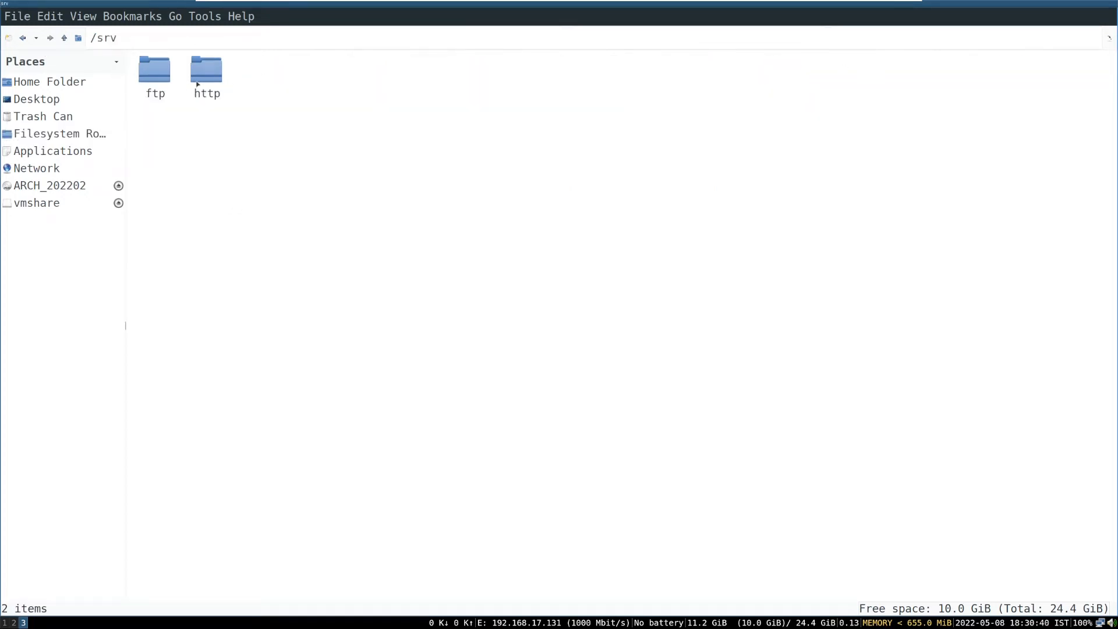
{"action": "double_click", "coordinate": [206, 71]}
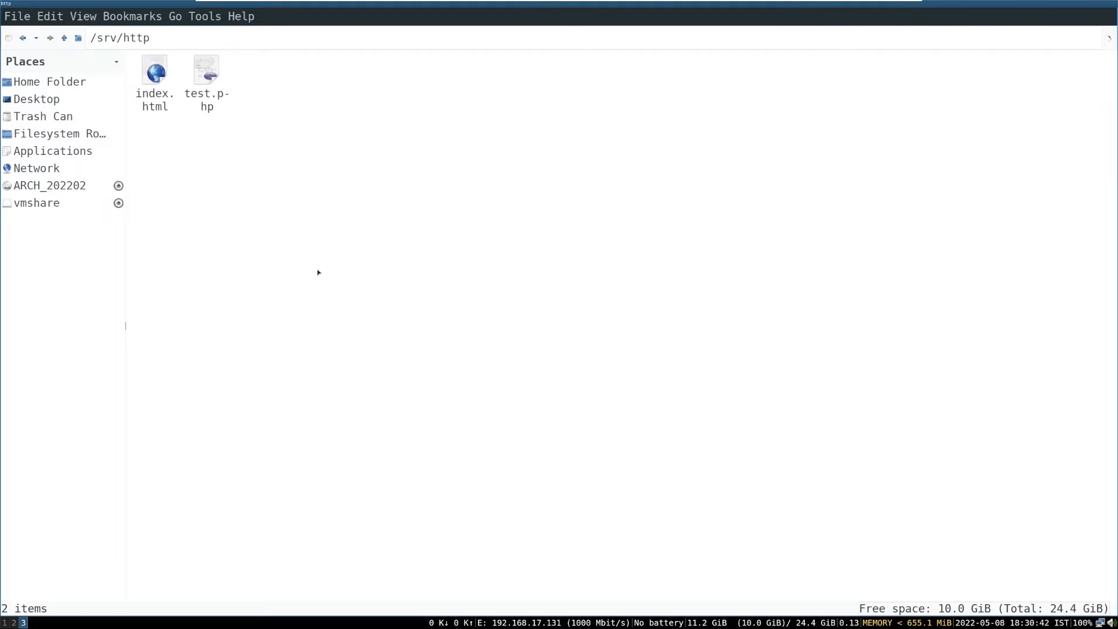
{"action": "mouse_move", "coordinate": [278, 268]}
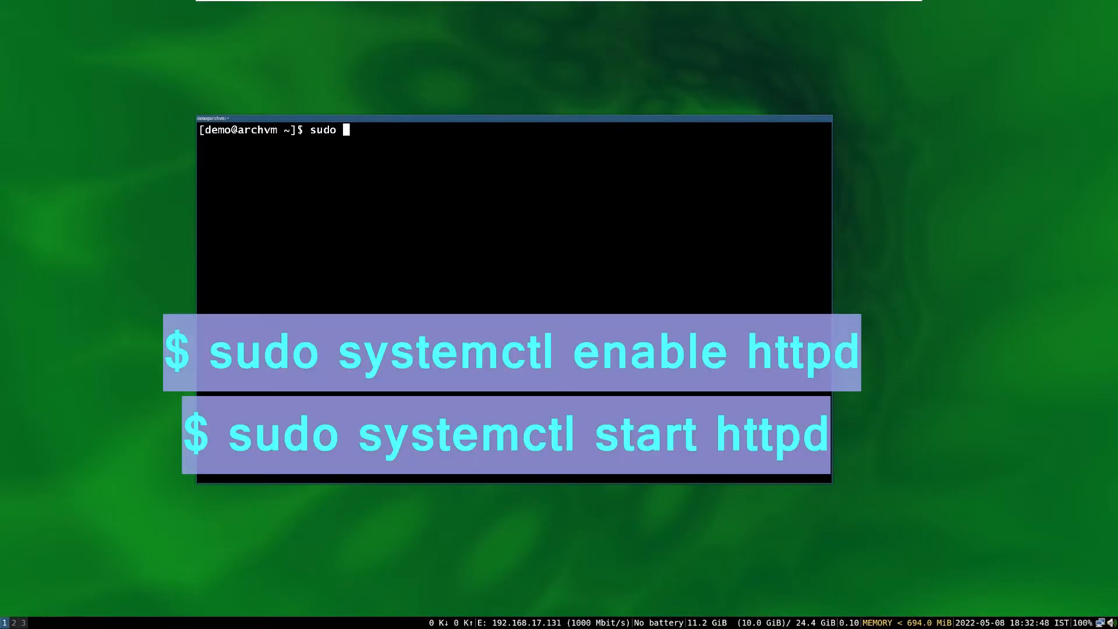
Step: Draft sudo systemctl enable httpd and sudo systemctl start httpd for the web server
{"action": "type", "text": "systemctl"}
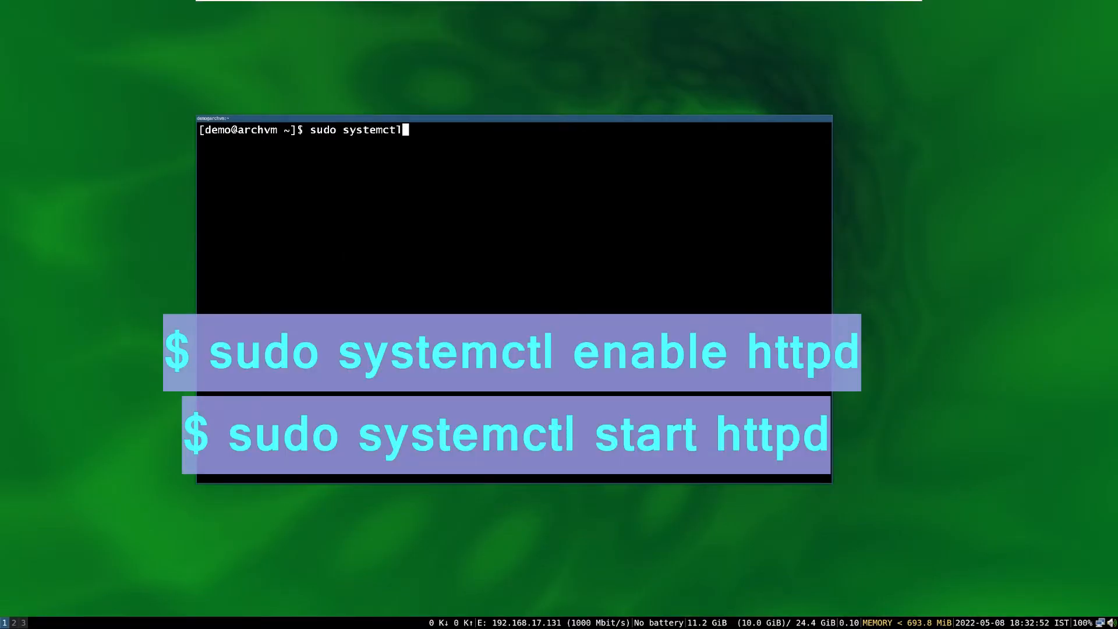
{"action": "type", "text": "enable"}
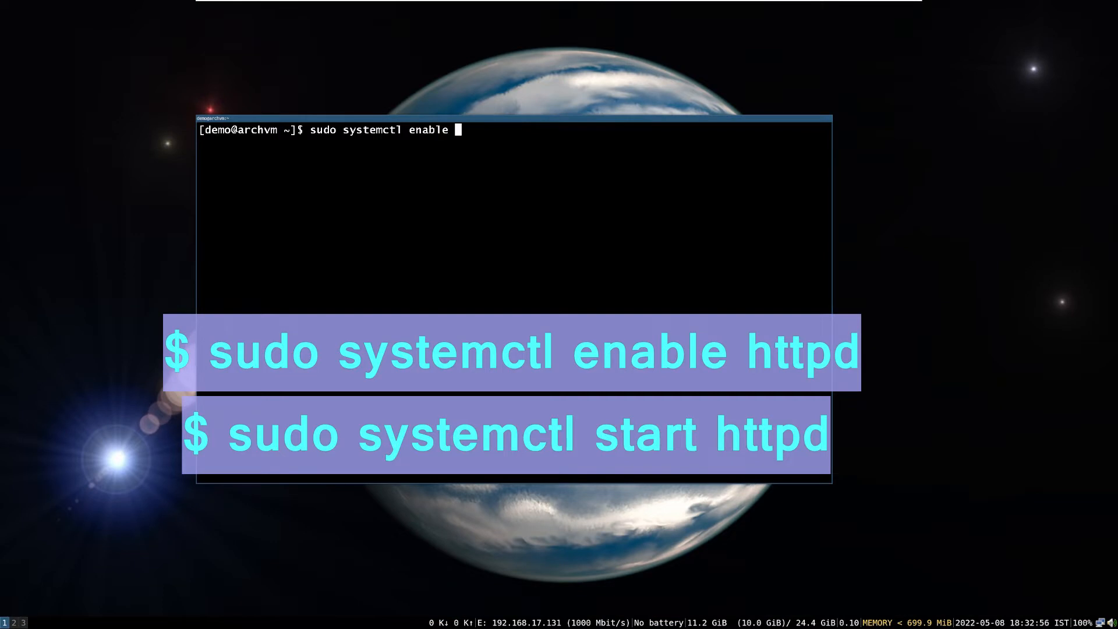
{"action": "type", "text": "httpd^C"}
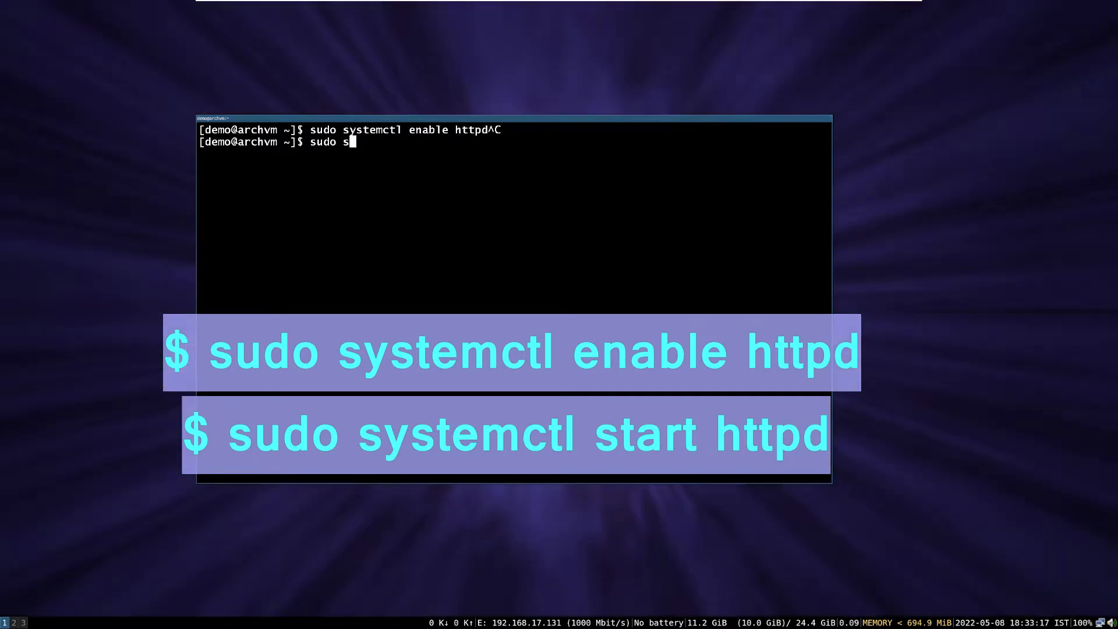
{"action": "type", "text": "ystemctl start"}
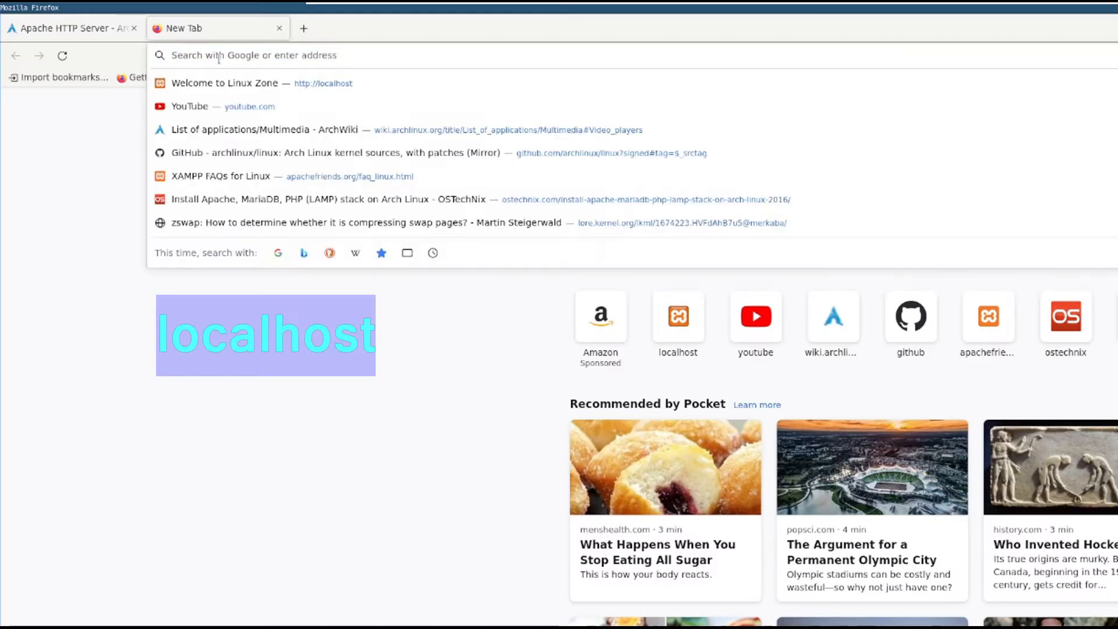
Step: Load localhost/ in a new Firefox tab to check the Apache server
{"action": "type", "text": "localhost/"}
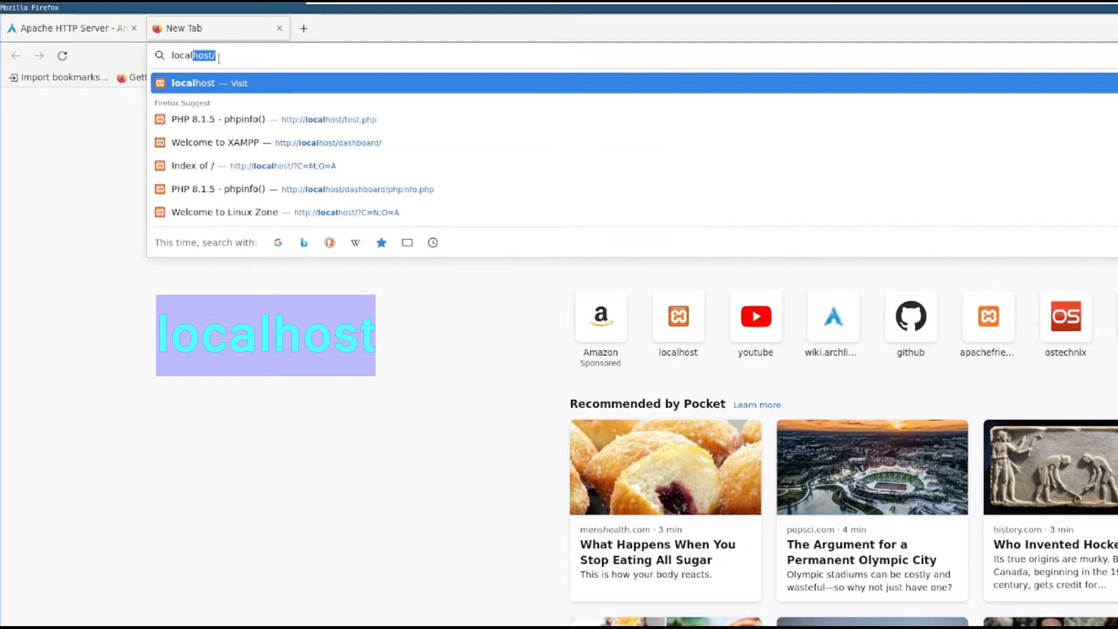
{"action": "key", "text": "Return"}
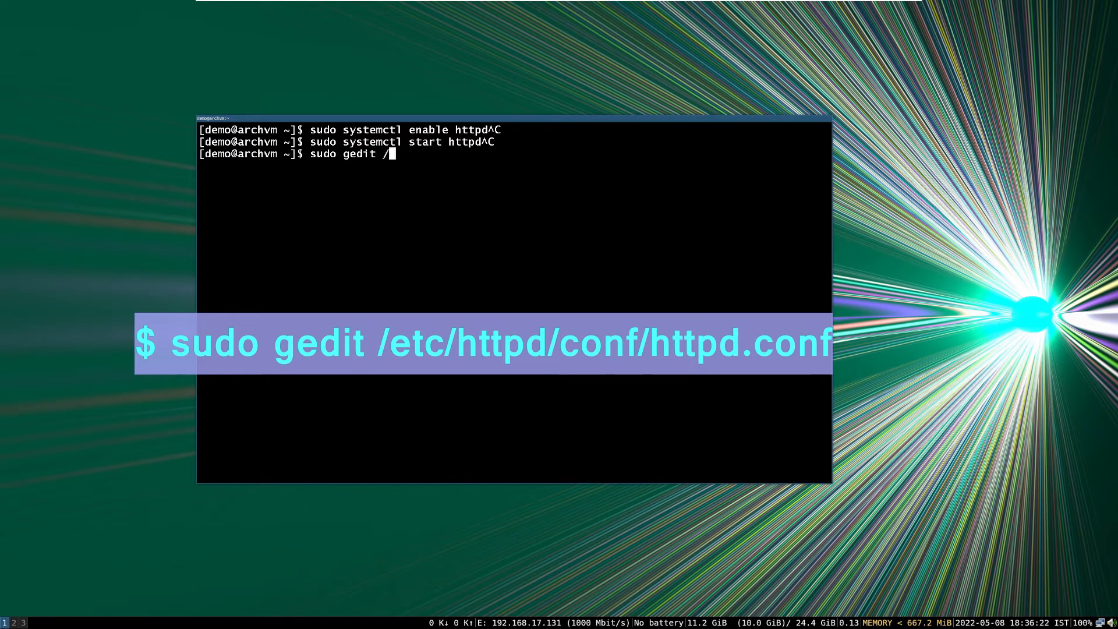
Step: Launch gedit as root on /etc/httpd/conf/httpd.conf
{"action": "type", "text": "etc/httpd/"}
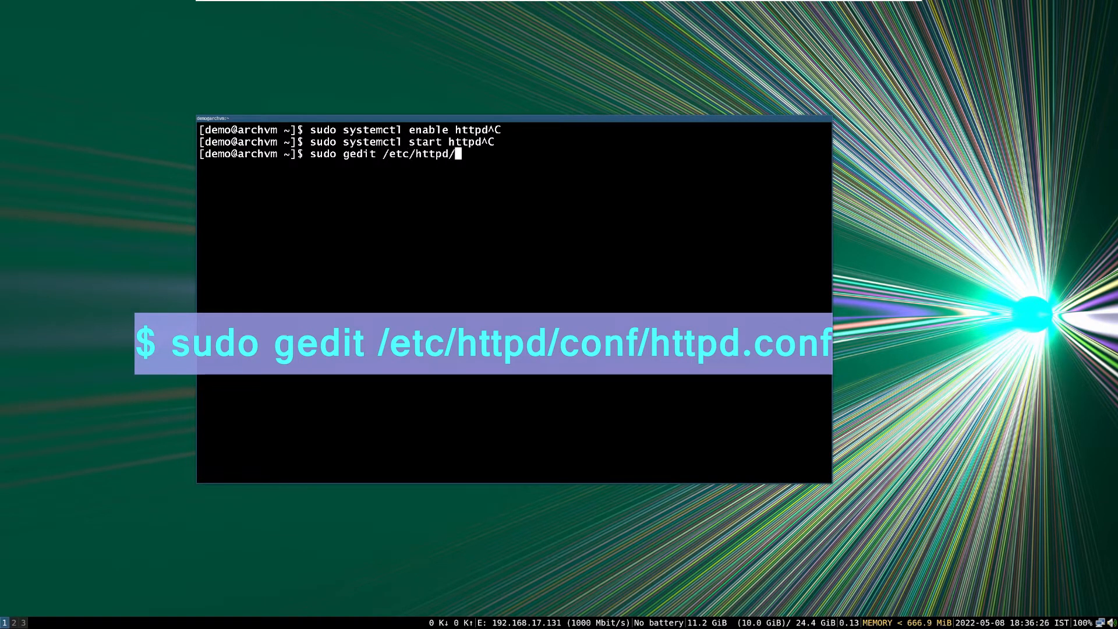
{"action": "type", "text": "conf/httpd.conf"}
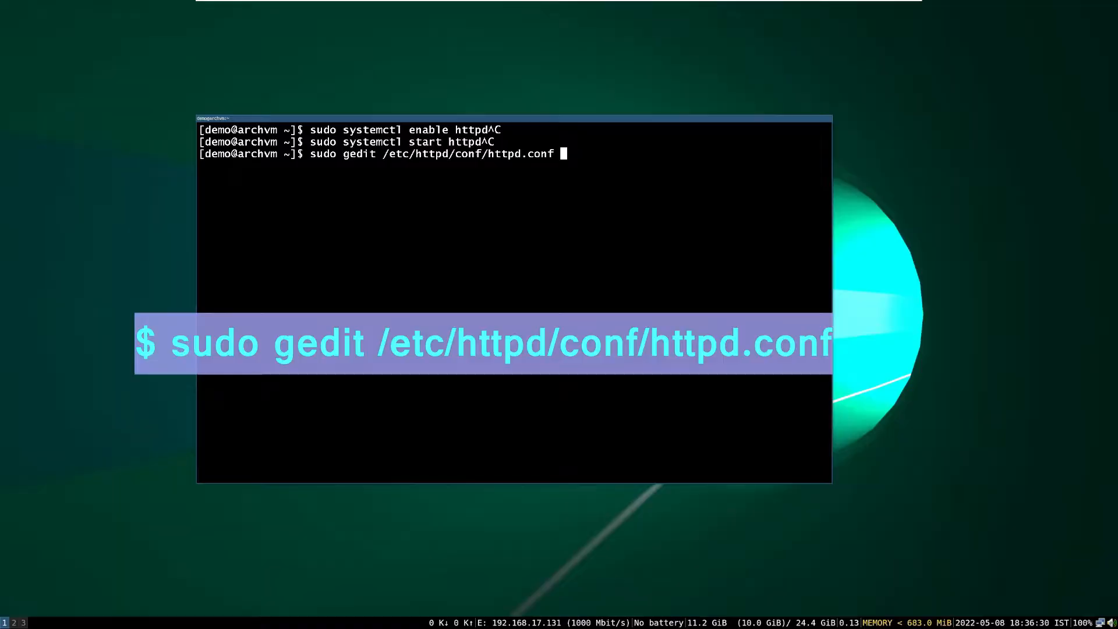
{"action": "key", "text": "Return"}
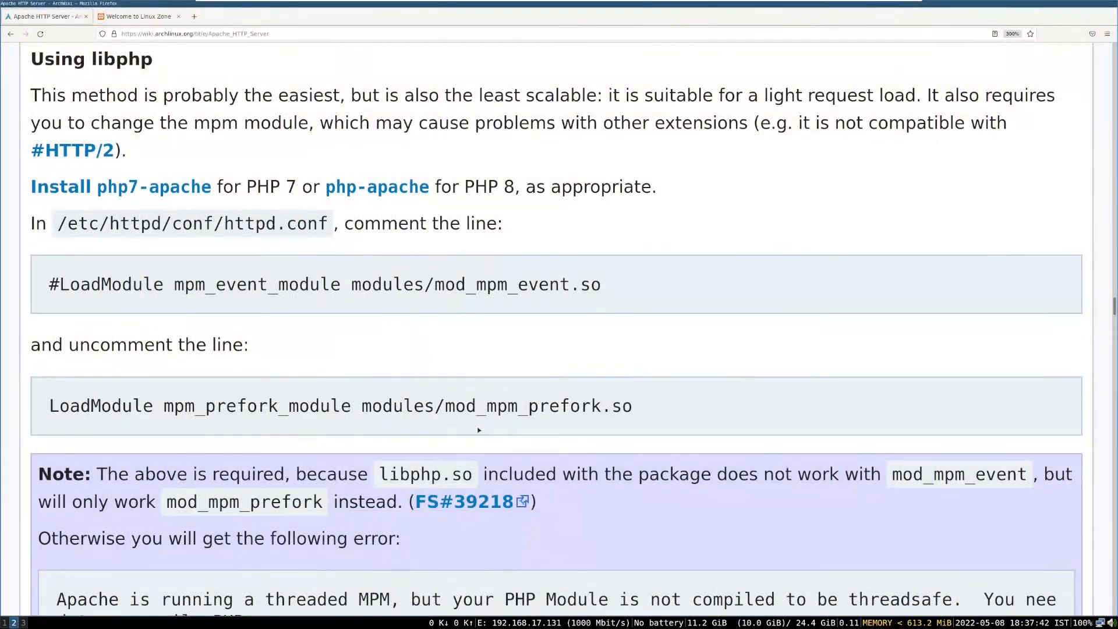
Step: Copy the mpm_prefork LoadModule and PHP module lines from ArchWiki into httpd.conf
{"action": "triple_click", "coordinate": [338, 405]}
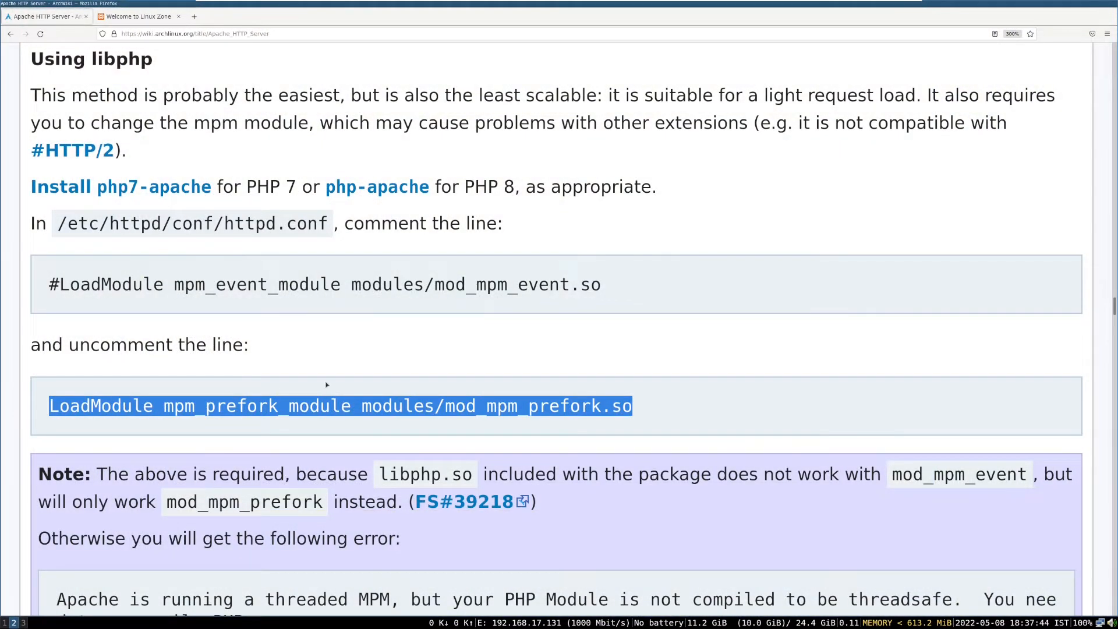
{"action": "scroll", "scroll_direction": "down", "scroll_amount": 3}
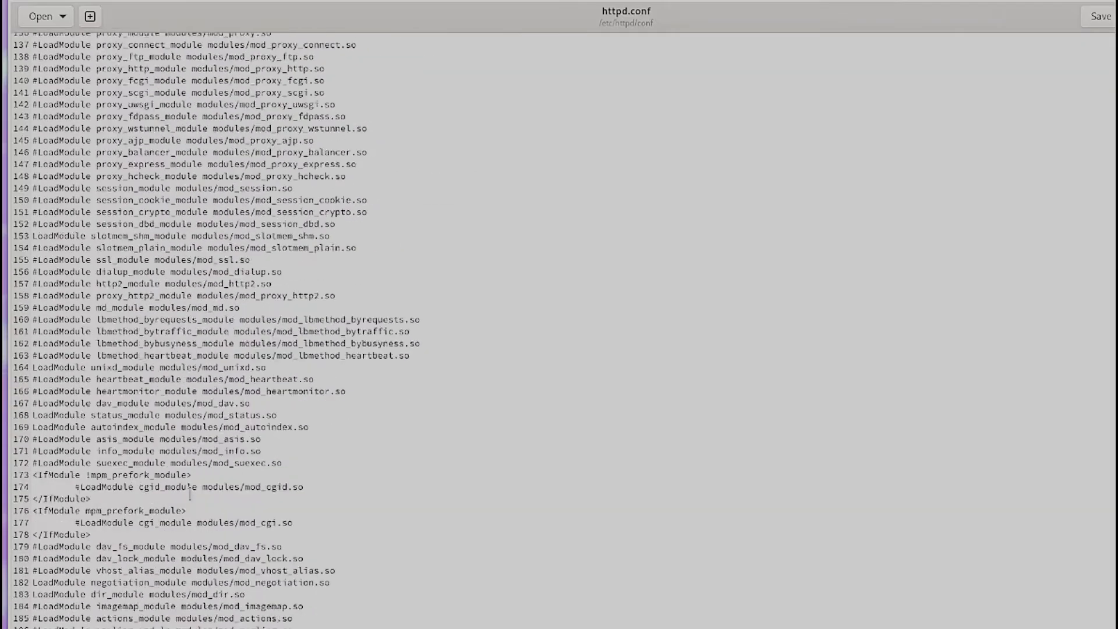
{"action": "scroll", "scroll_direction": "down", "scroll_amount": 3}
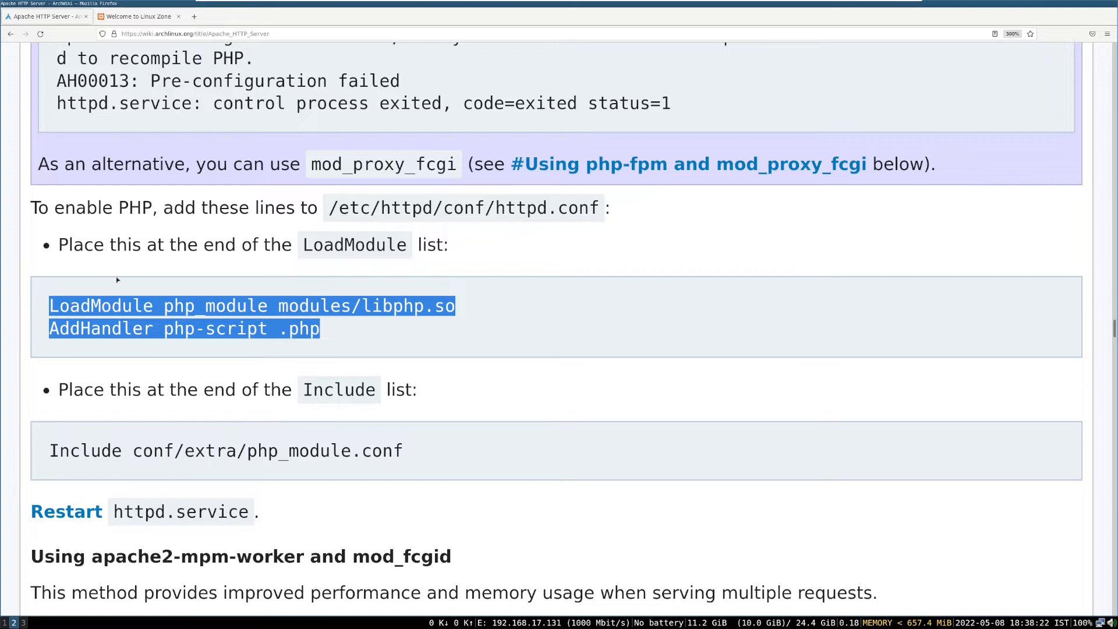
{"action": "left_click", "coordinate": [434, 447]}
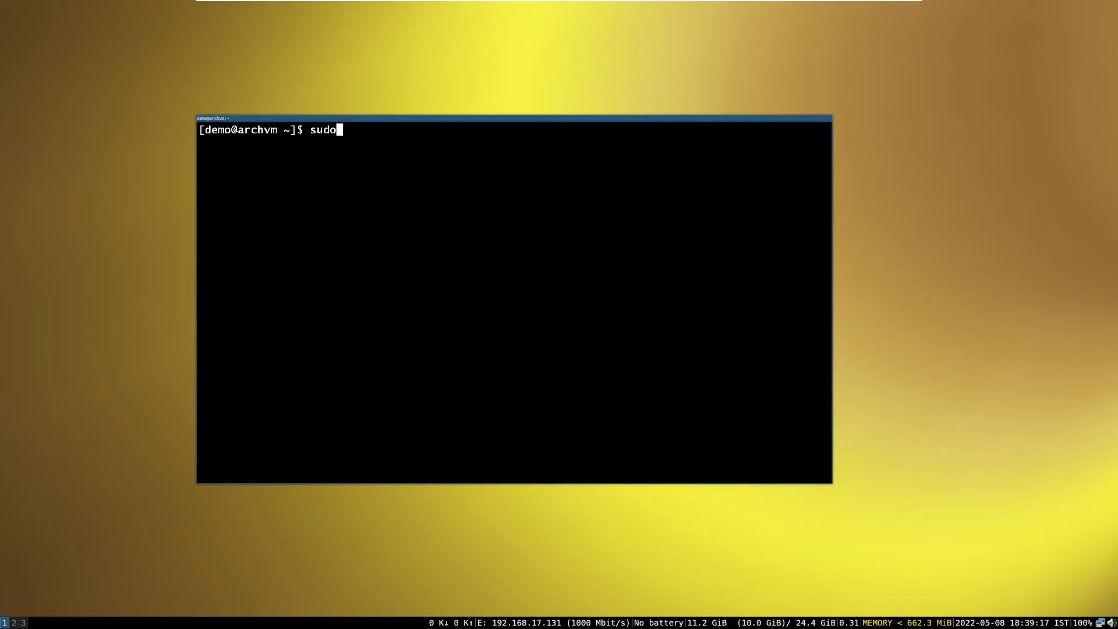
Step: Restart httpd with systemctl, then load test.php to see the PHP 8.1.5 info page
{"action": "type", "text": "systemctl restart http"}
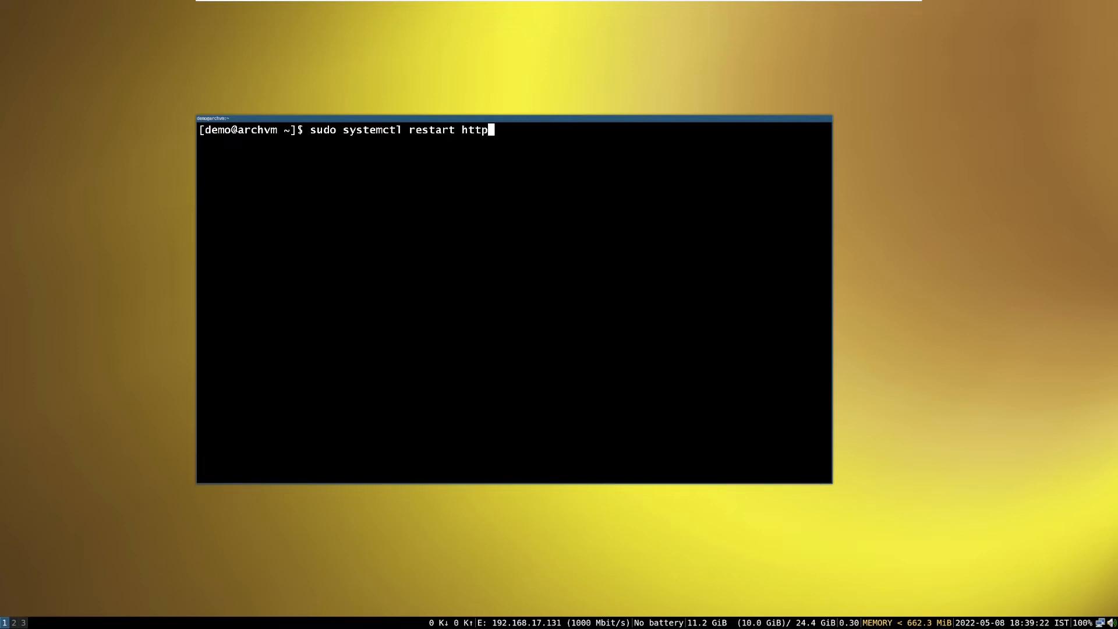
{"action": "type", "text": "d"}
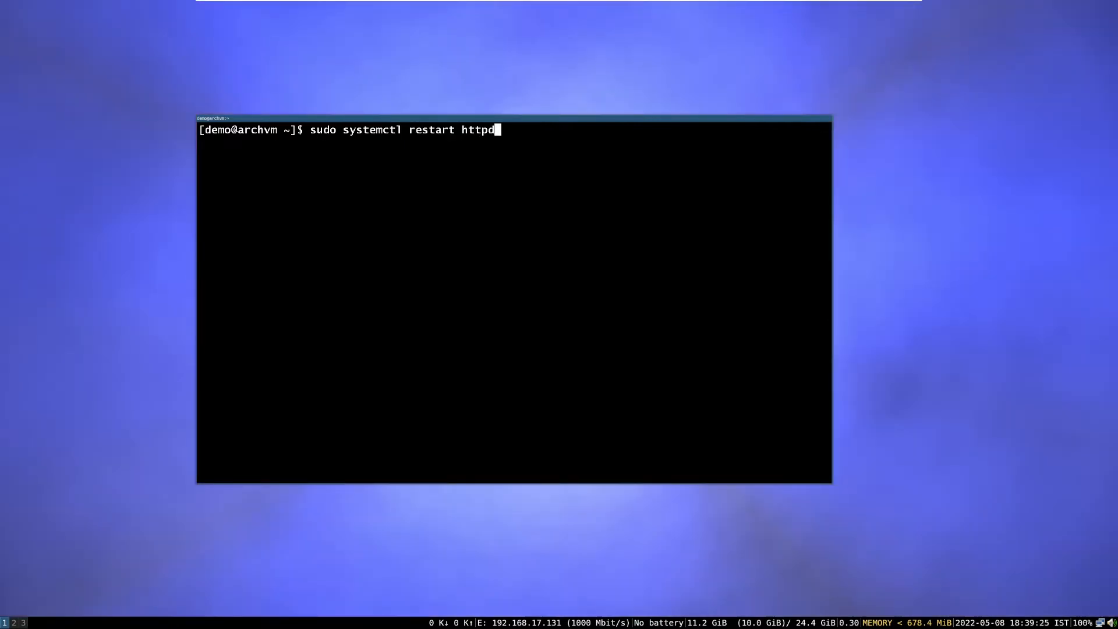
{"action": "key", "text": "Return"}
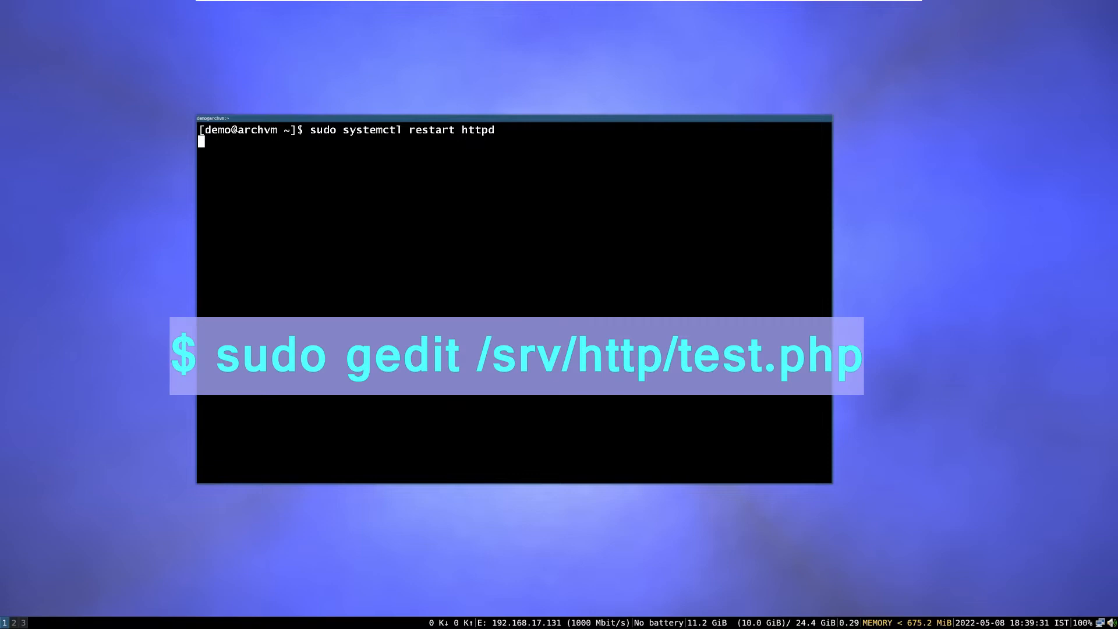
{"action": "key", "text": "Return"}
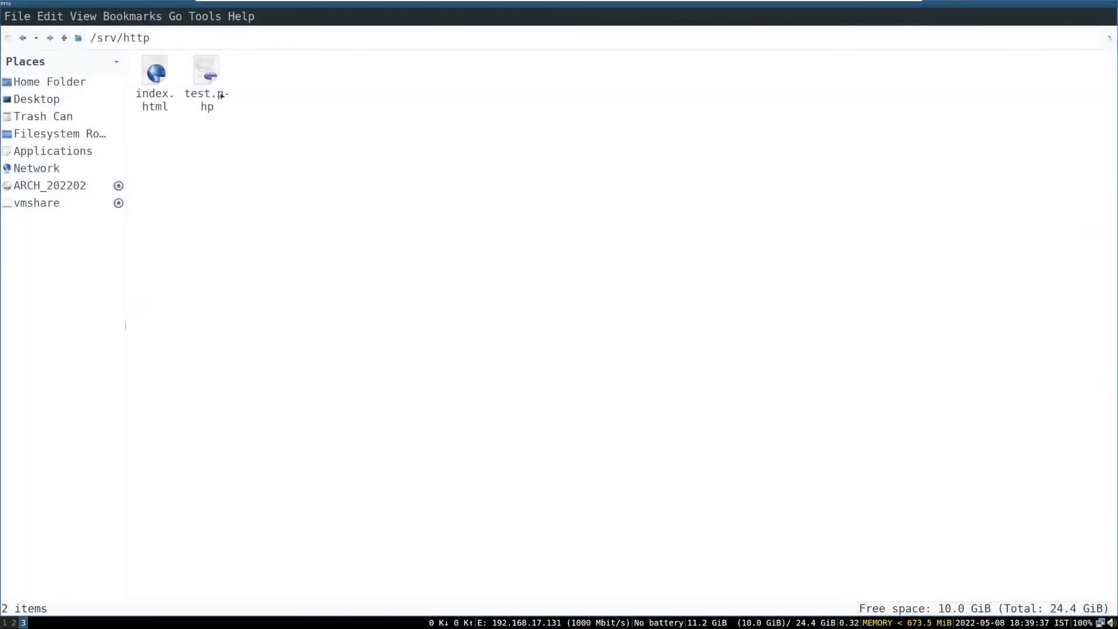
{"action": "double_click", "coordinate": [206, 68]}
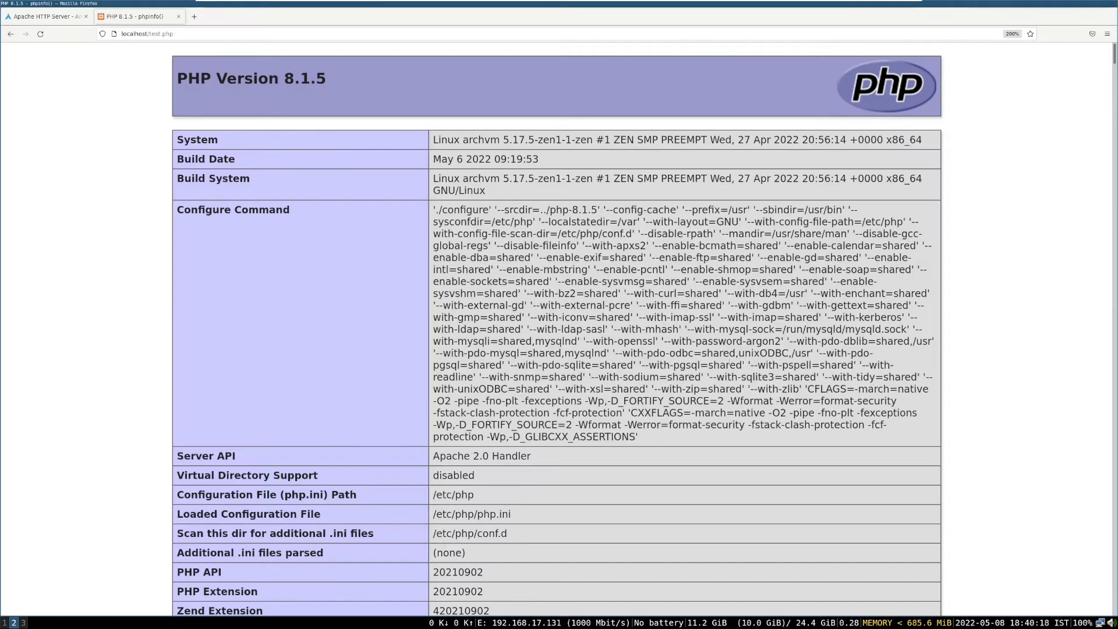
{"action": "scroll", "scroll_direction": "down", "scroll_amount": 3}
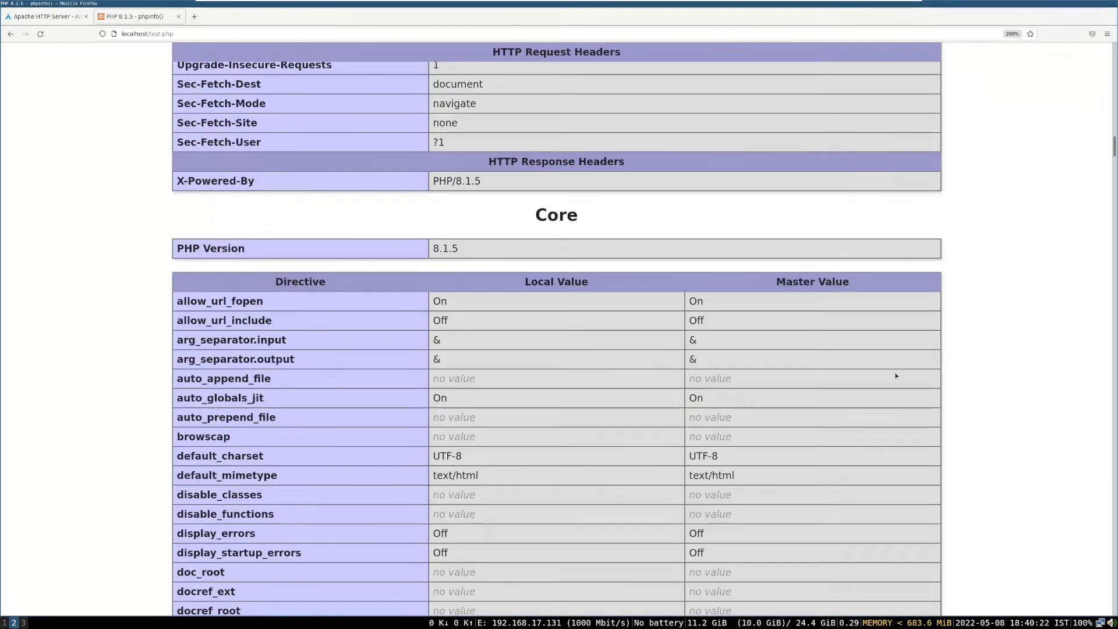
{"action": "scroll", "scroll_direction": "down", "scroll_amount": 3}
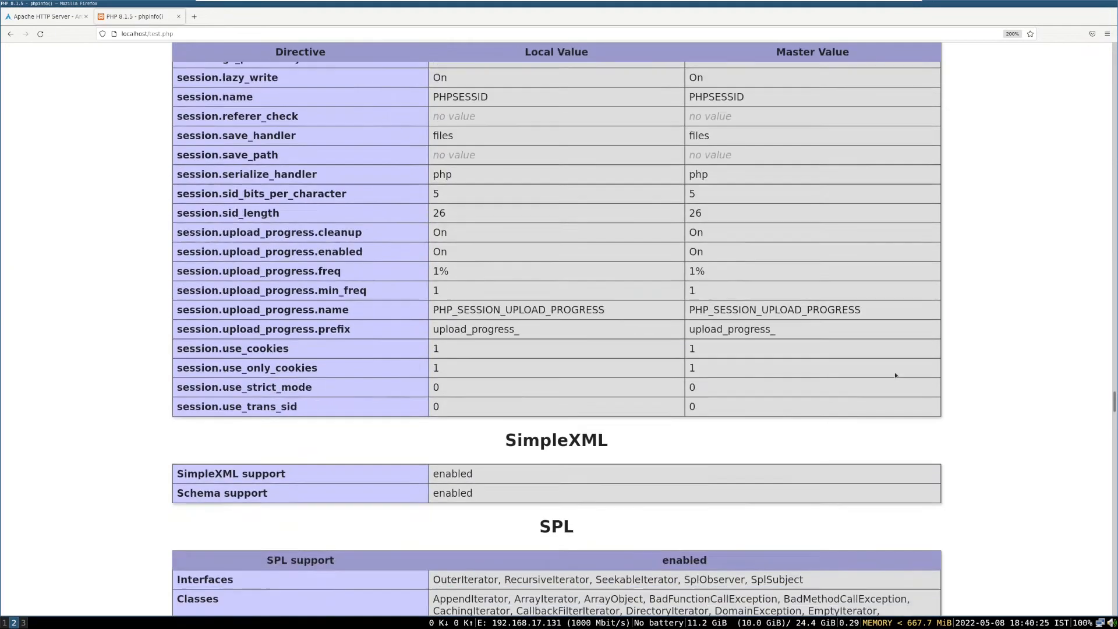
{"action": "scroll", "scroll_direction": "down", "scroll_amount": 3}
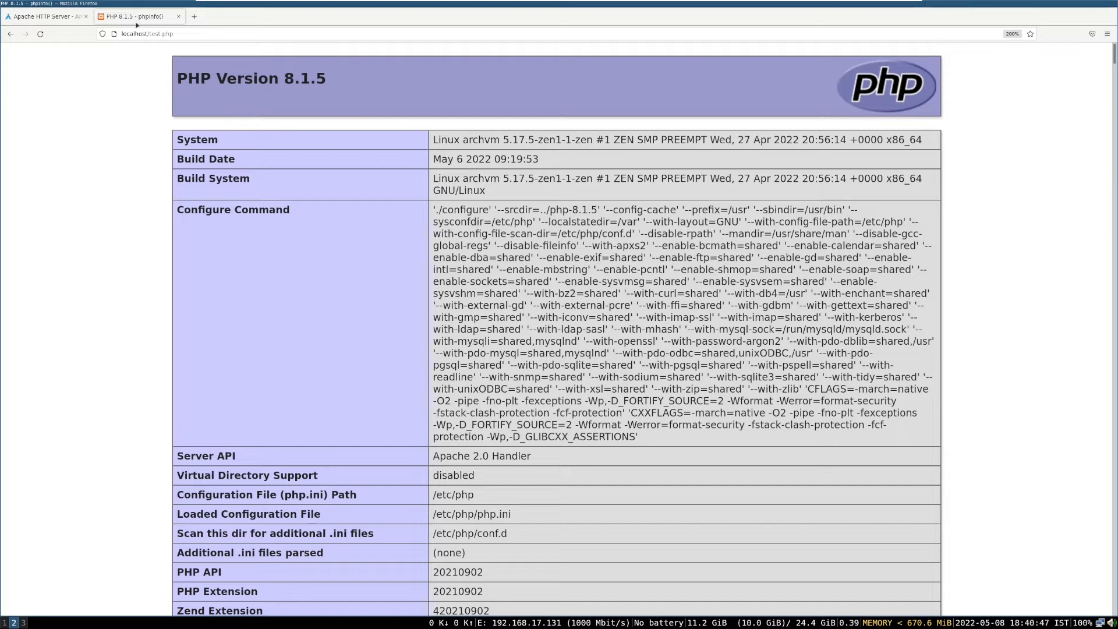
{"action": "left_click", "coordinate": [45, 16]}
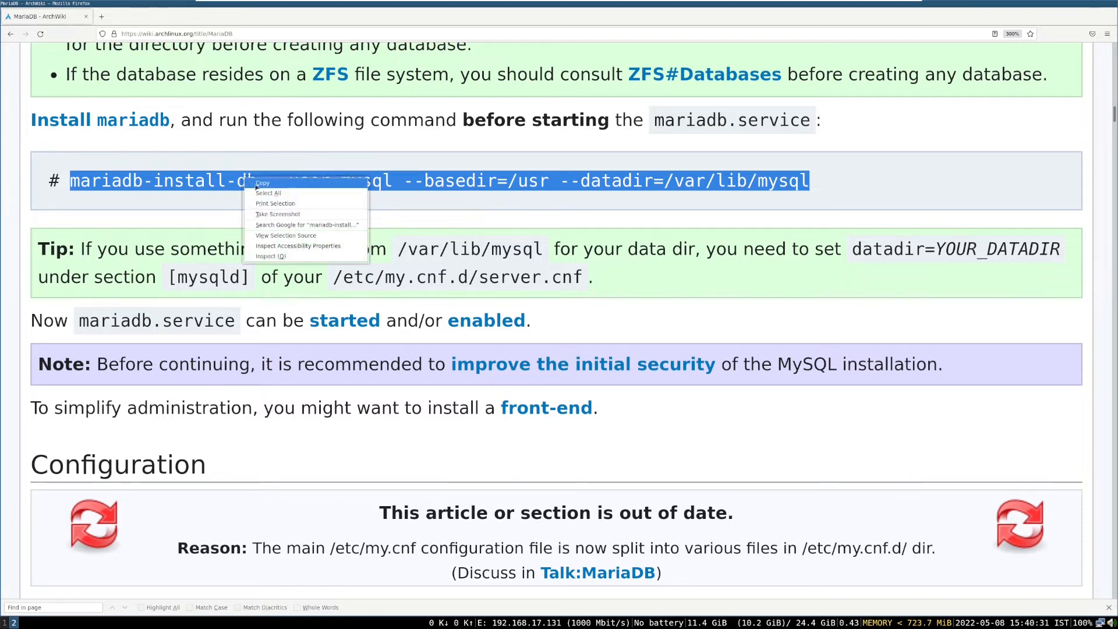
Step: Copy the mariadb-install-db command from the ArchWiki MariaDB article
{"action": "left_click", "coordinate": [843, 194]}
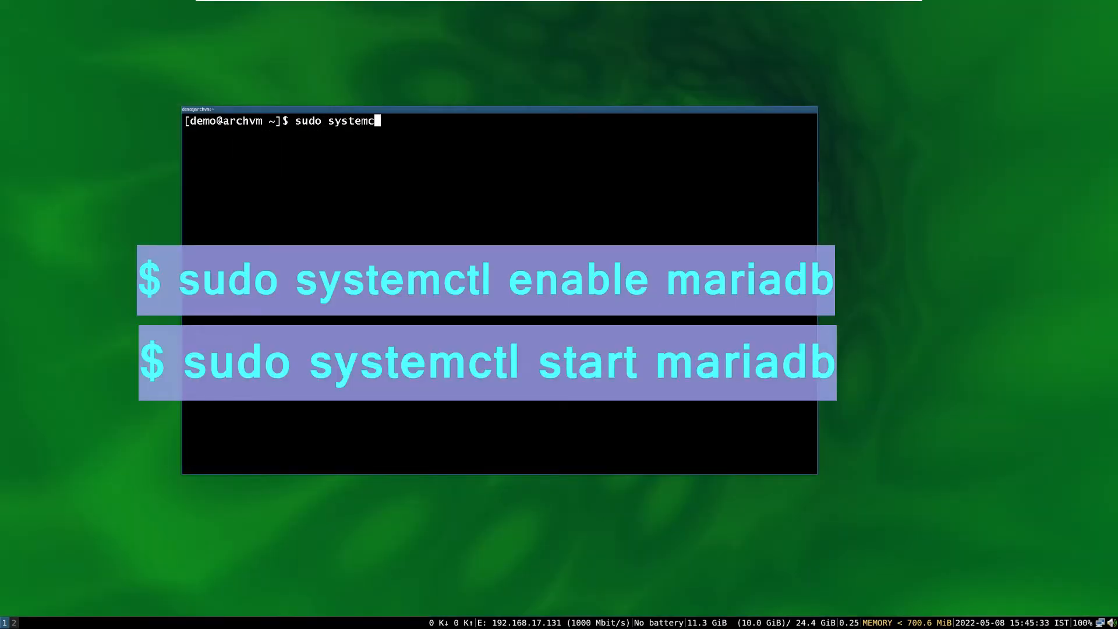
Step: Enable mariadb at boot and check it is running with systemctl status mariadb
{"action": "type", "text": "tl enable maria"}
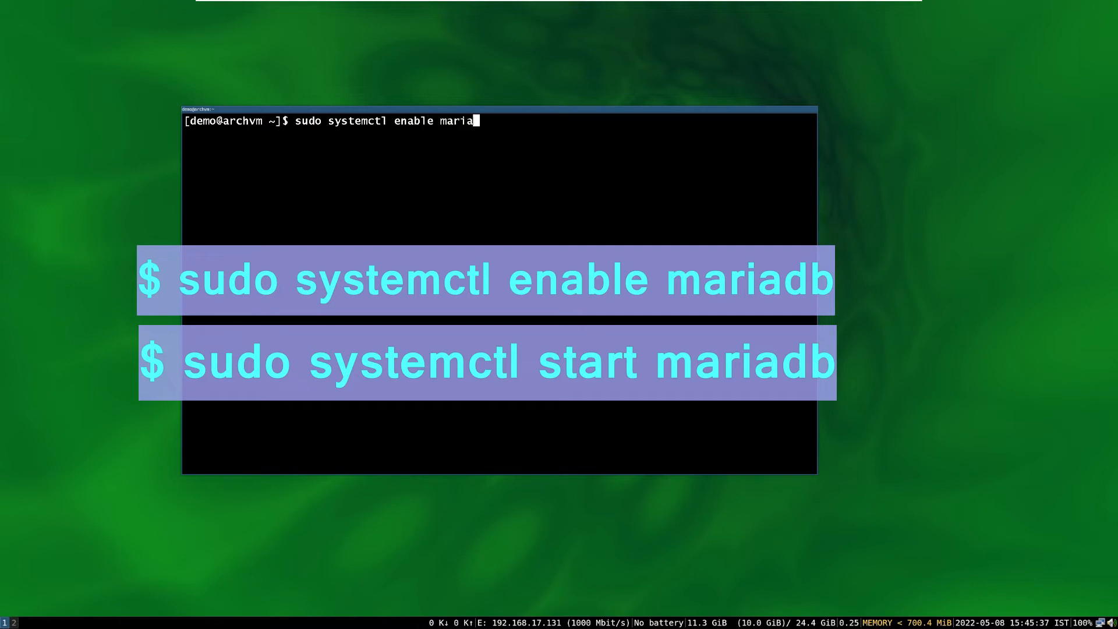
{"action": "key", "text": "Return"}
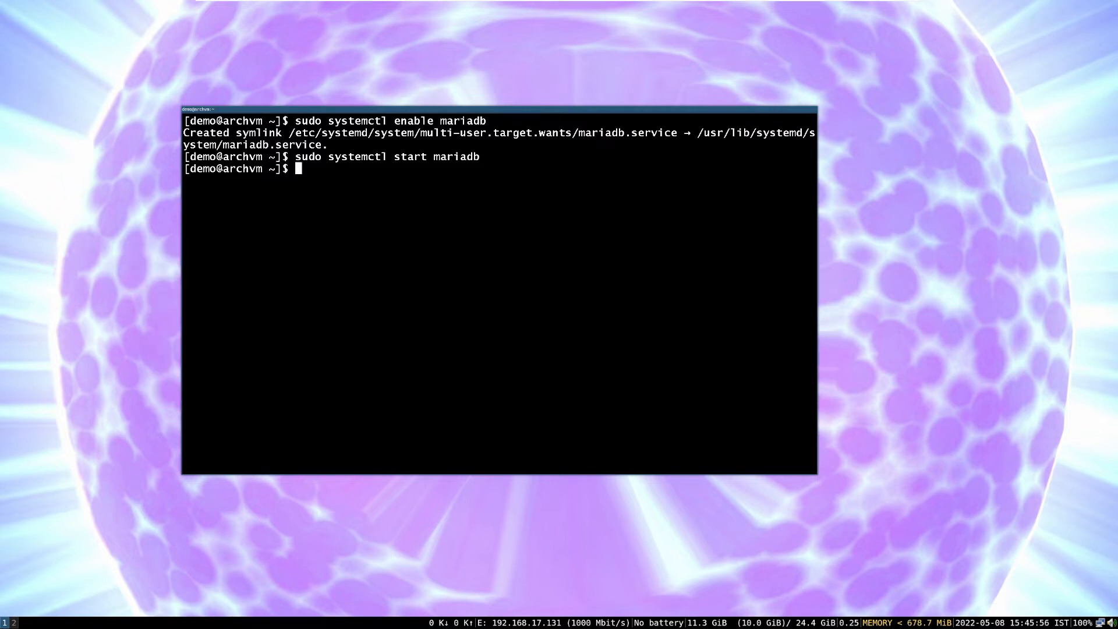
{"action": "type", "text": "sudo systemctl status mariadb"}
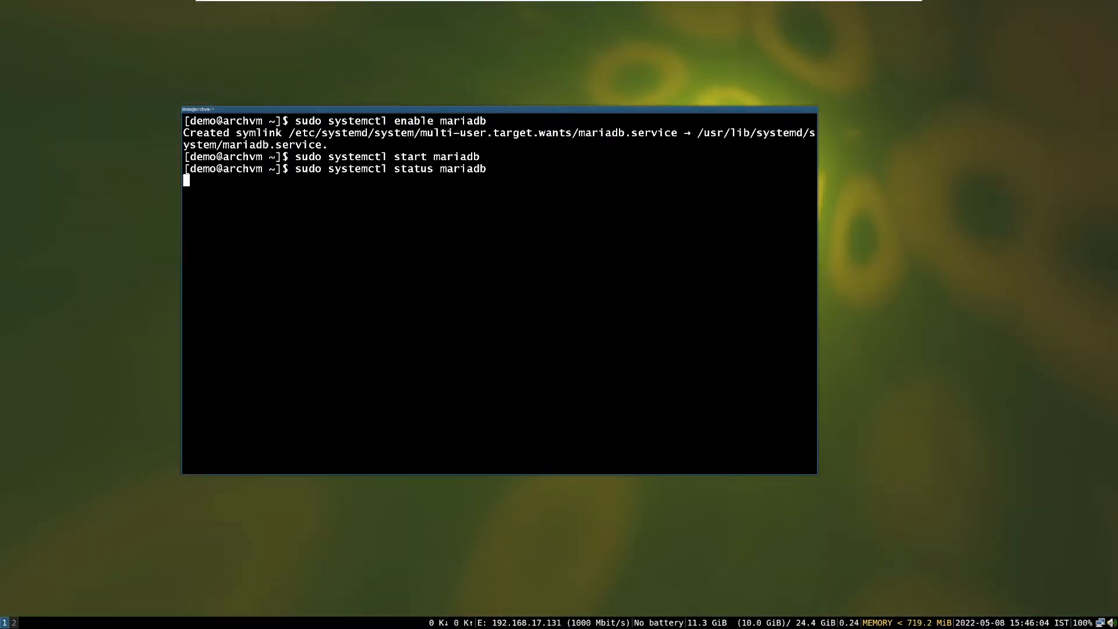
{"action": "key", "text": "Return"}
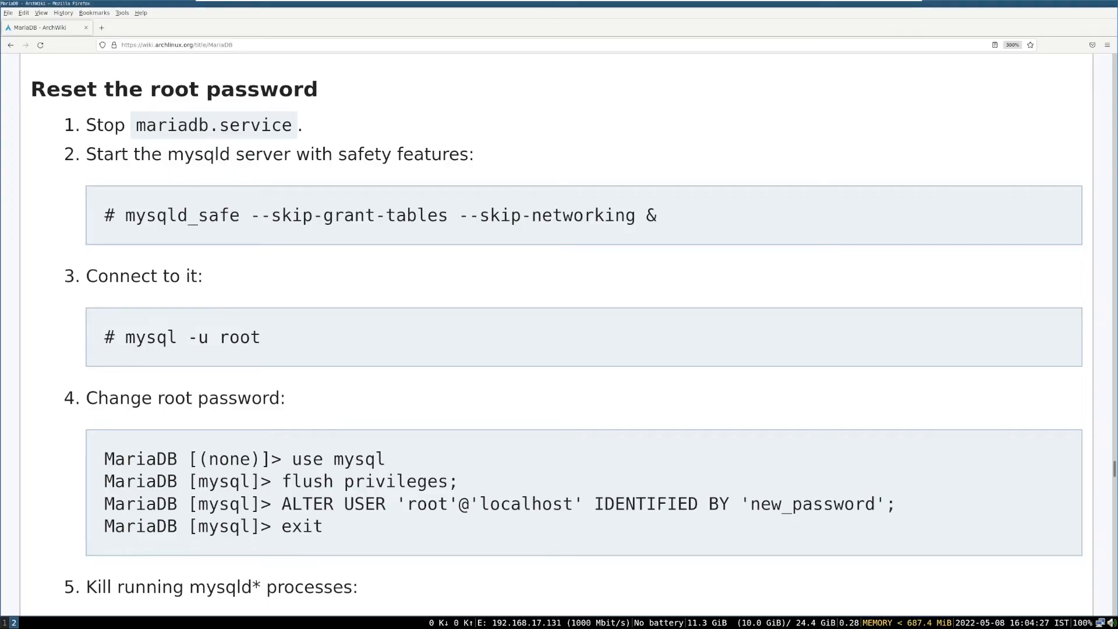
{"action": "mouse_move", "coordinate": [404, 304]}
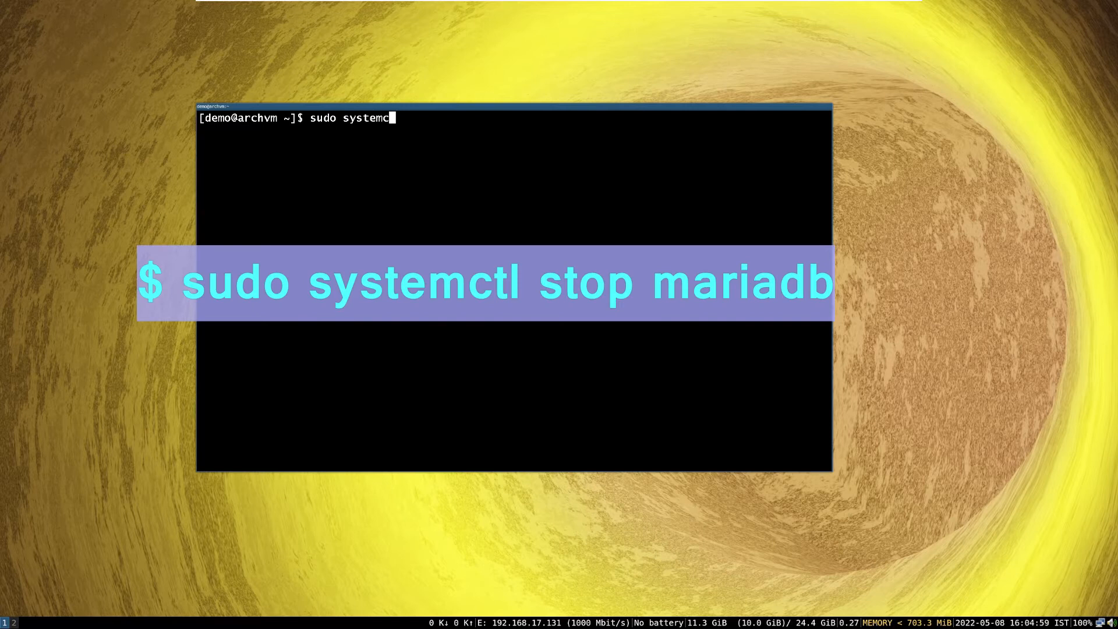
Step: Stop mariadb, start mysqld_safe with --skip-grant-tables --skip-networking, and connect as root
{"action": "type", "text": "tl stop mariadb"}
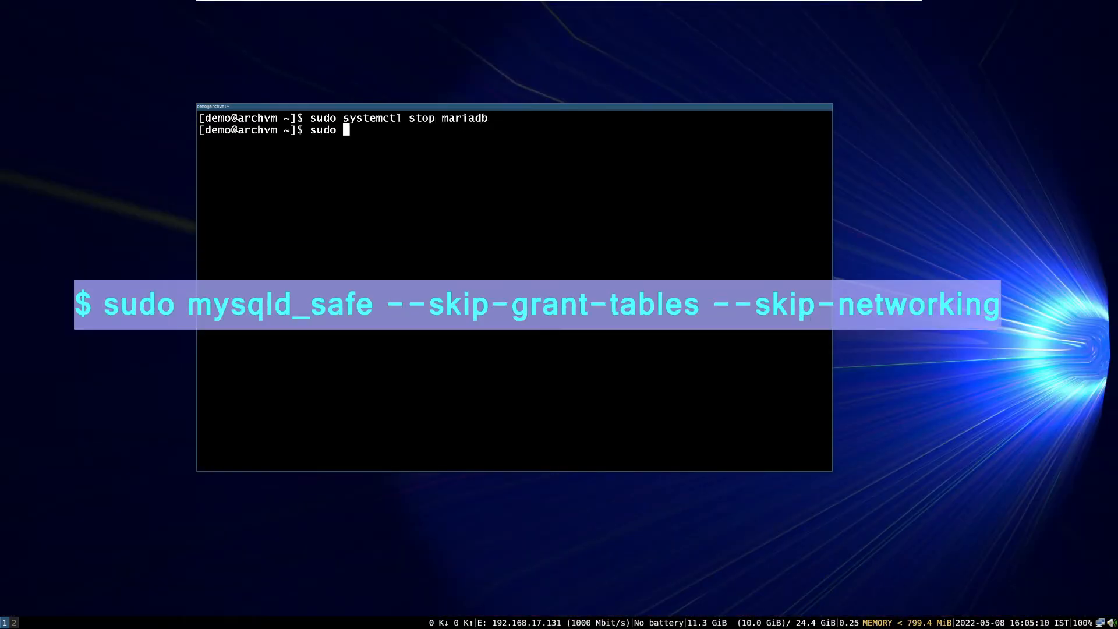
{"action": "type", "text": "mysqld_safe --skip-grant-tables --skip-networking &"}
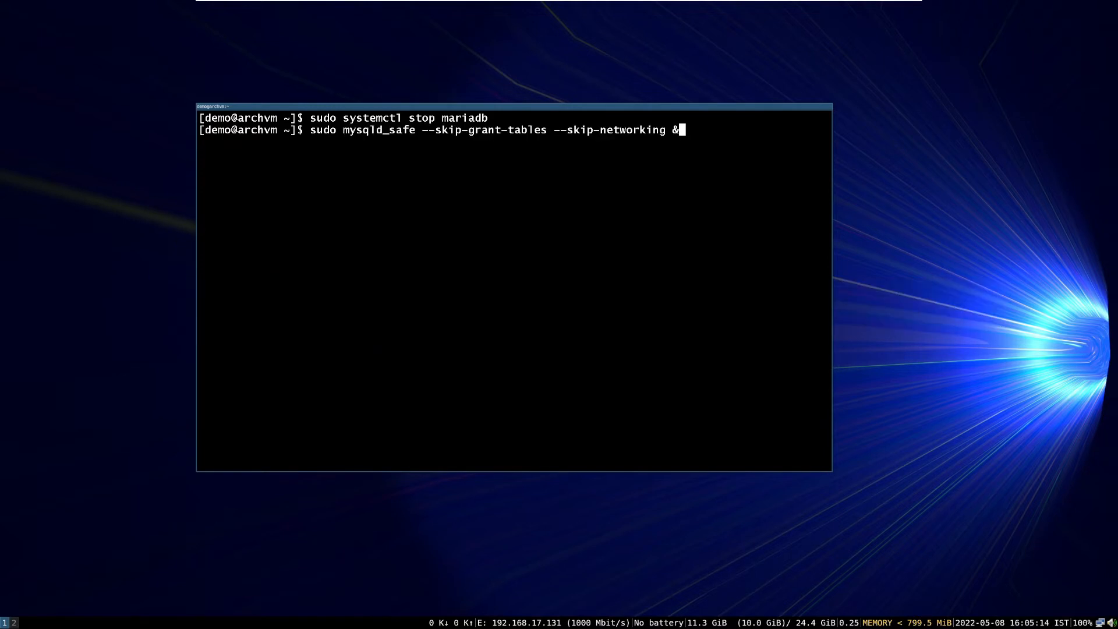
{"action": "key", "text": "Return"}
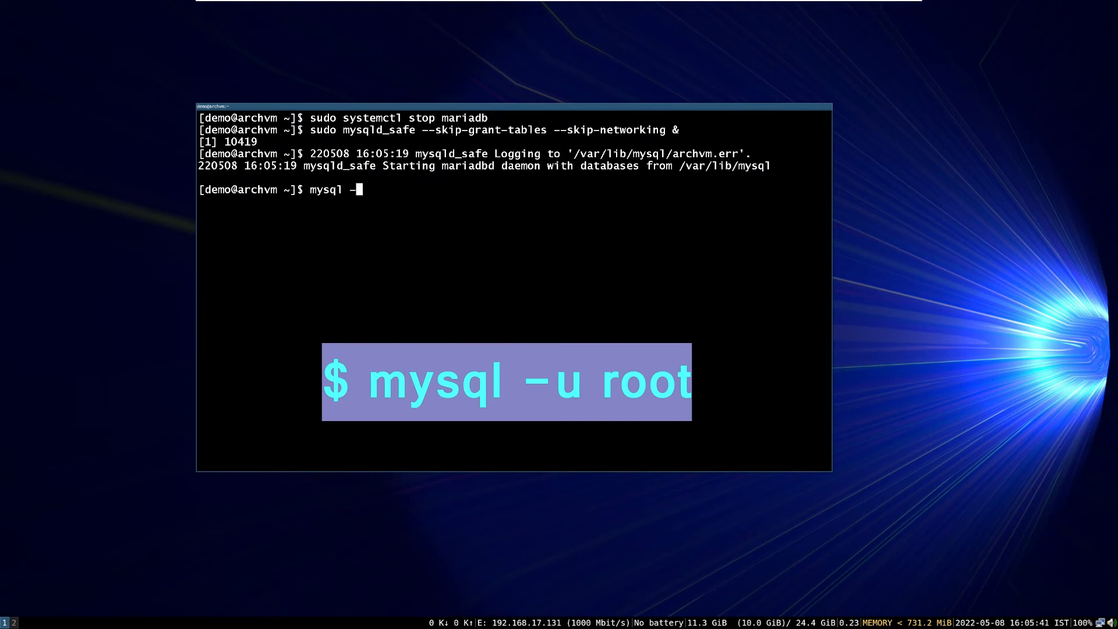
{"action": "key", "text": "Return"}
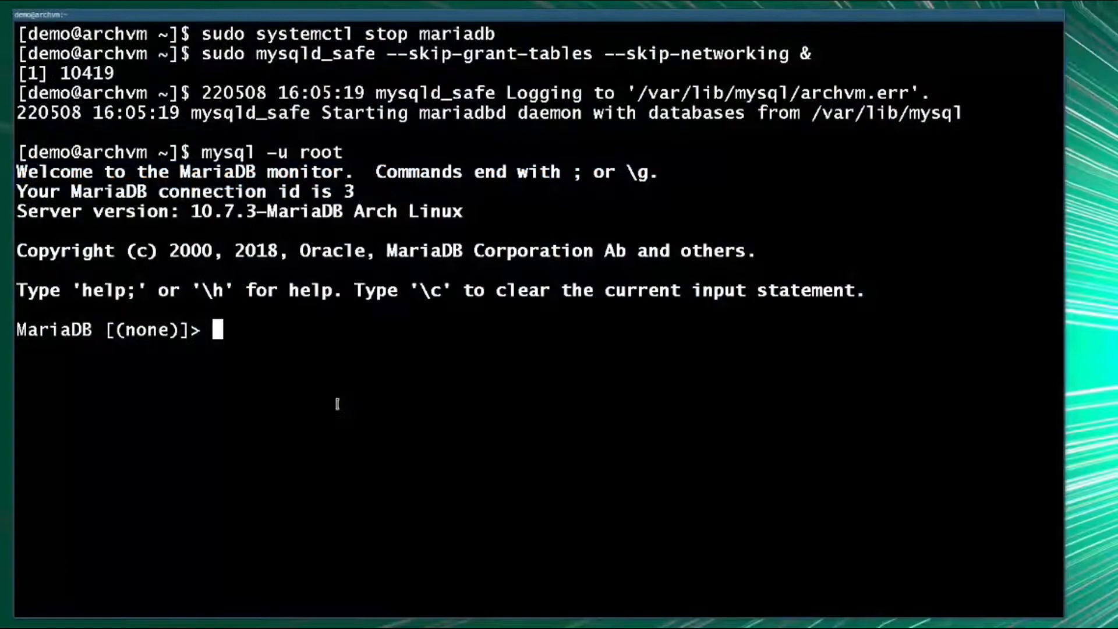
Step: Use the mysql database, flush privileges and issue ALTER USER 'root'@'localhost' IDENTIFIED BY a new password
{"action": "type", "text": "use mysql"}
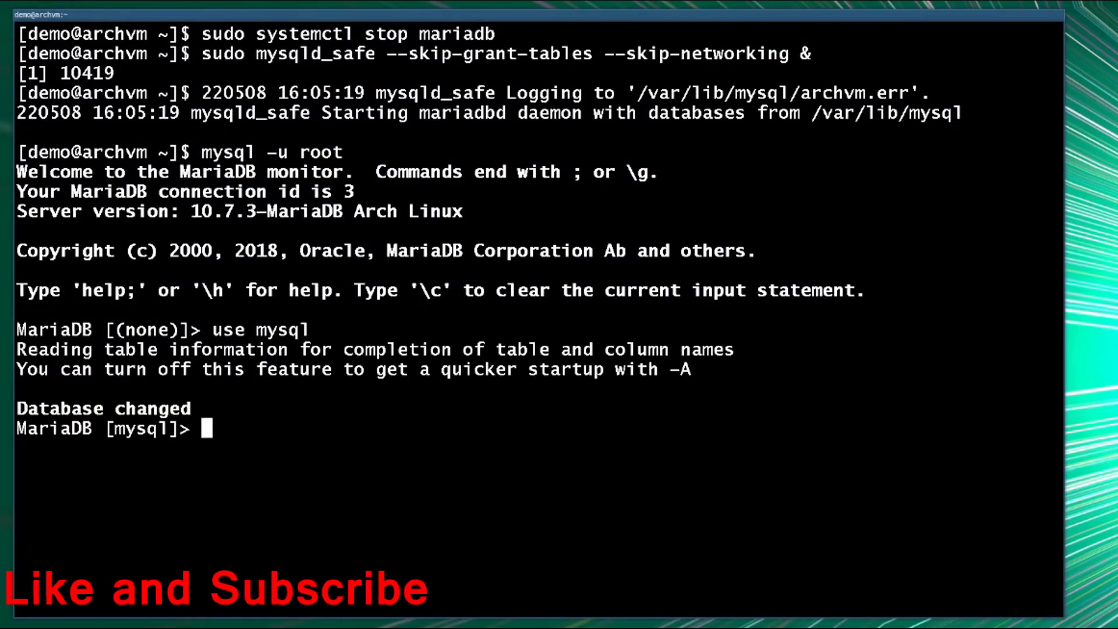
{"action": "type", "text": "flush pre"}
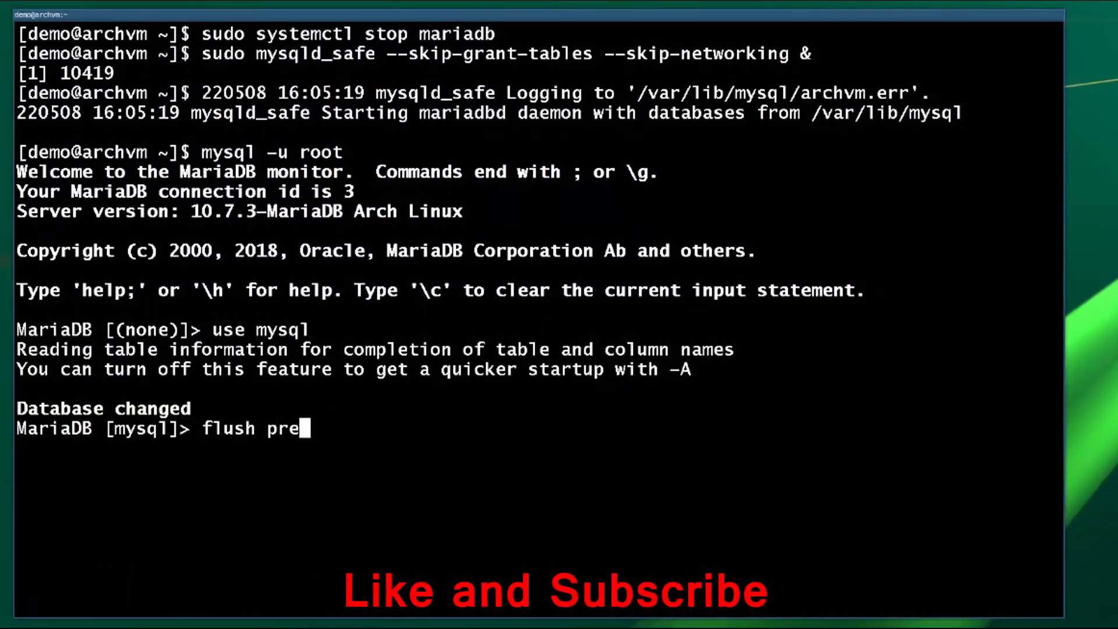
{"action": "type", "text": "vileges;"}
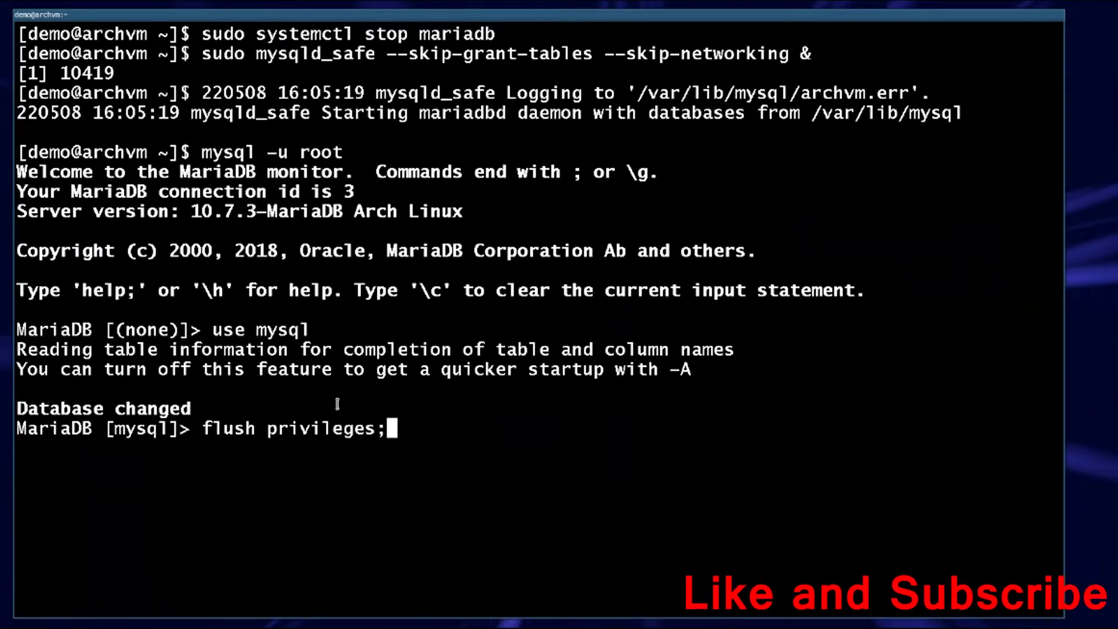
{"action": "key", "text": "Return"}
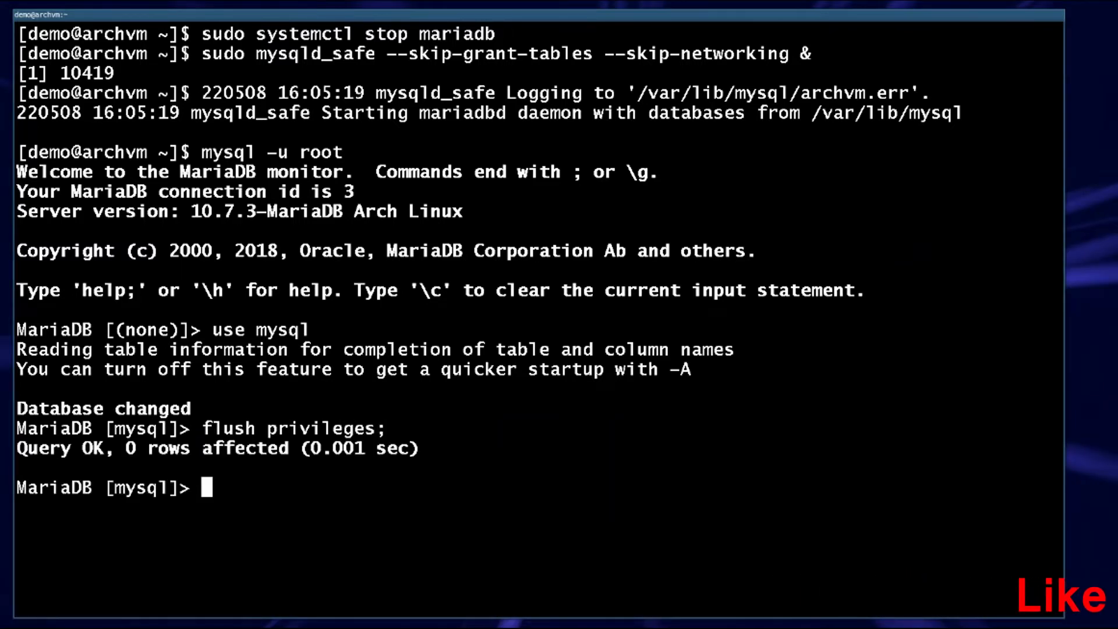
{"action": "type", "text": "ALTER"}
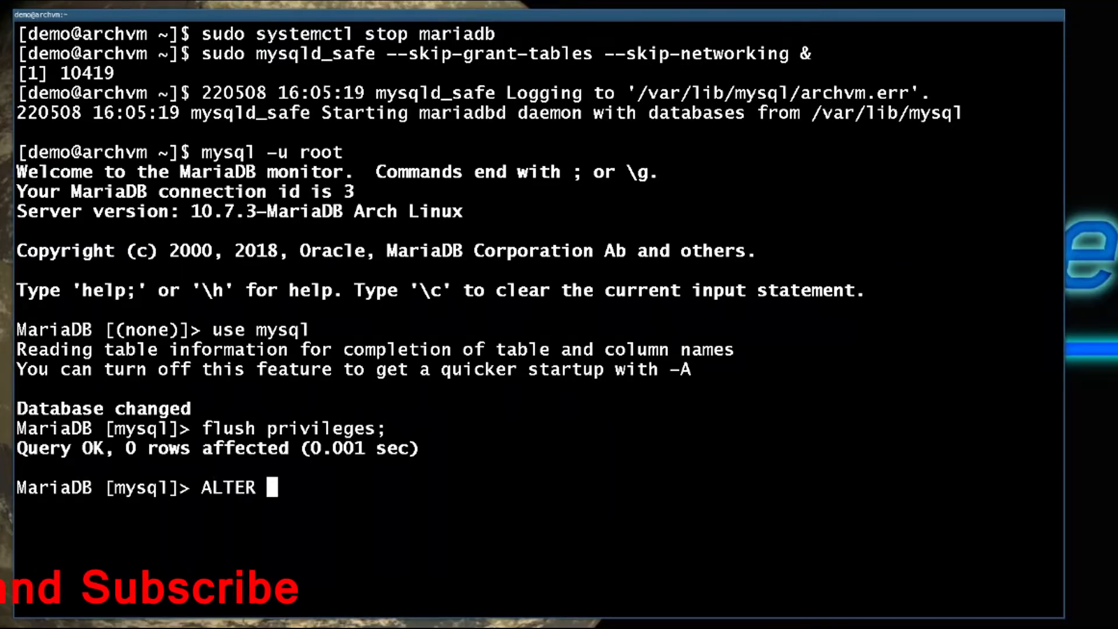
{"action": "type", "text": "USER 'root'"}
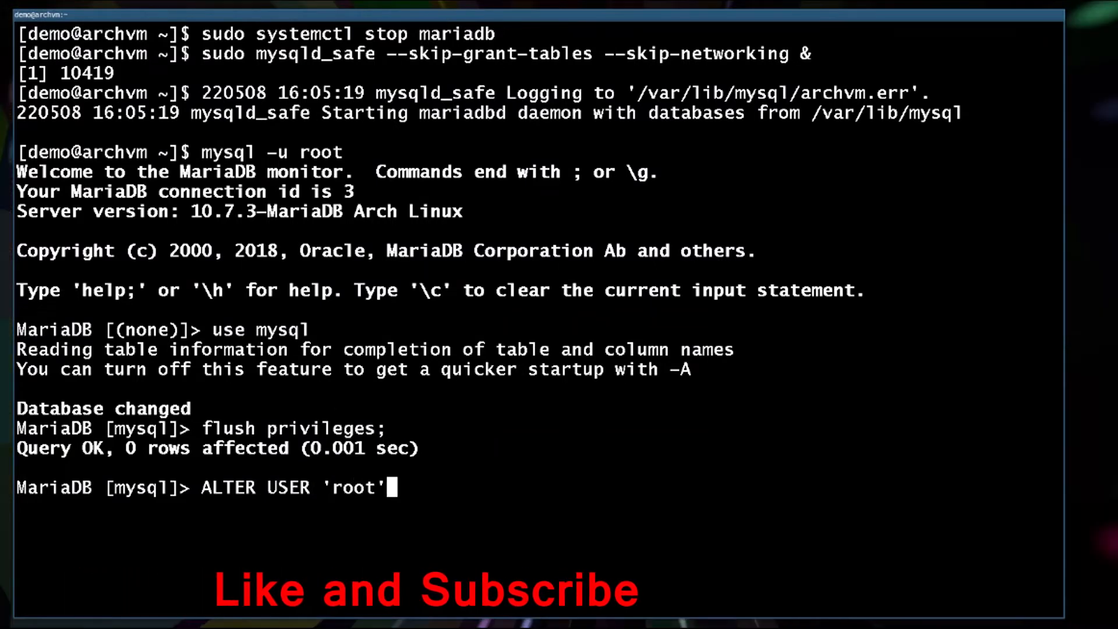
{"action": "type", "text": "@'local"}
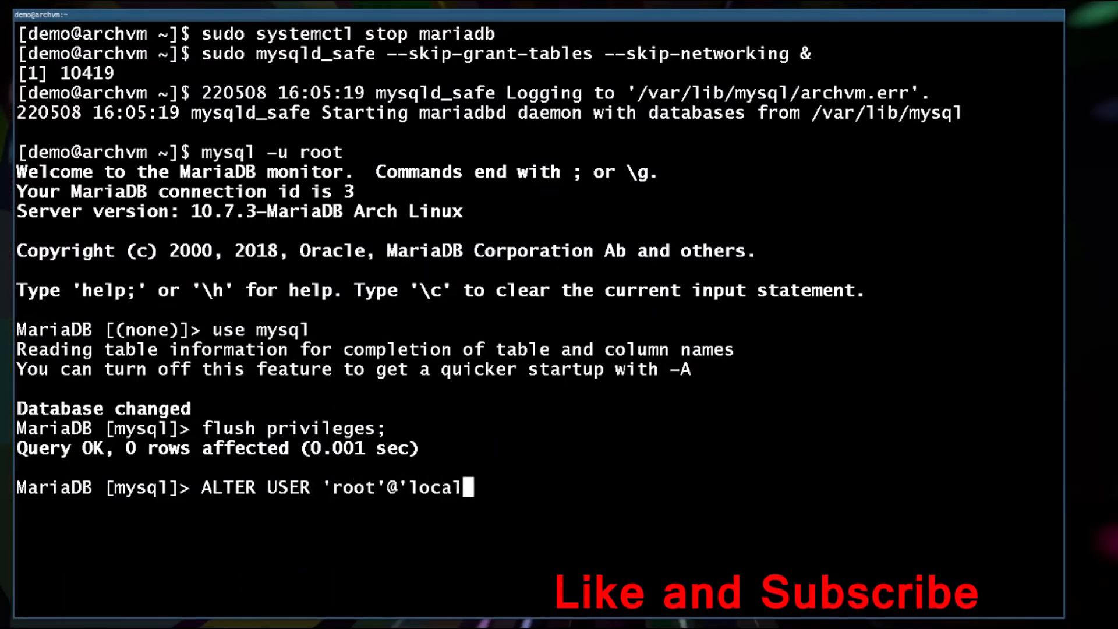
{"action": "type", "text": "host' IDENTIFIED"}
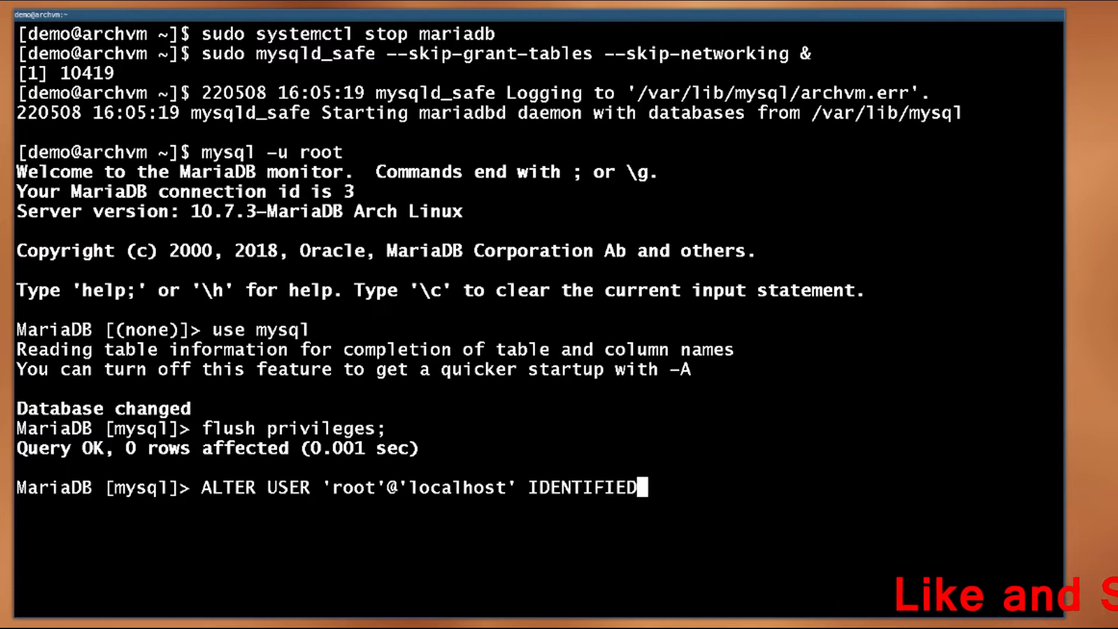
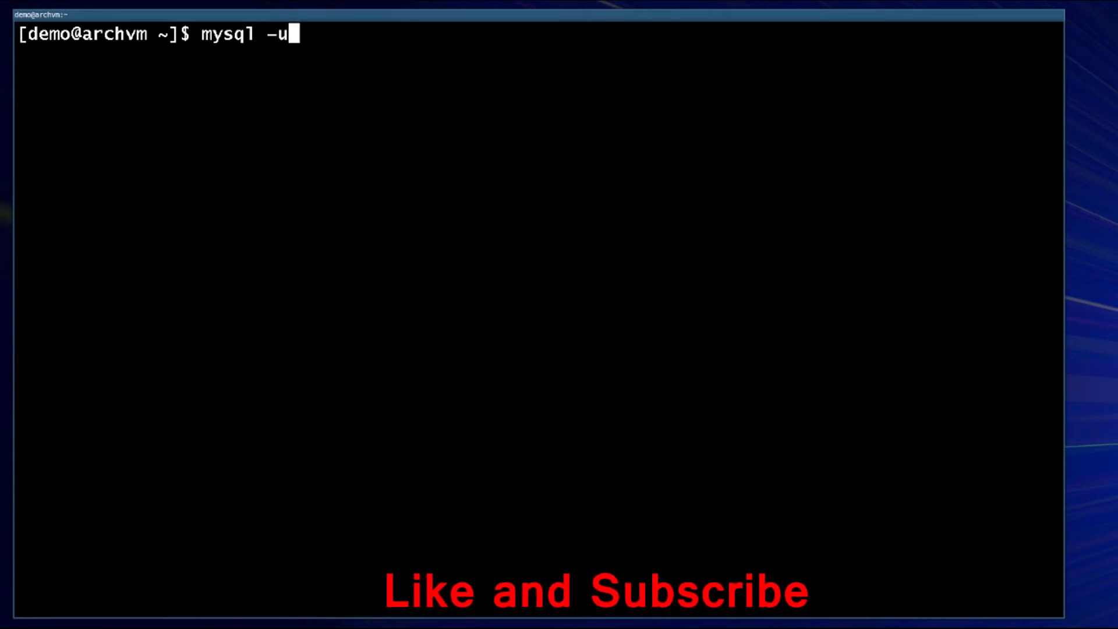
Step: Log in to the MariaDB monitor as root with its password
{"action": "type", "text": "root -p"}
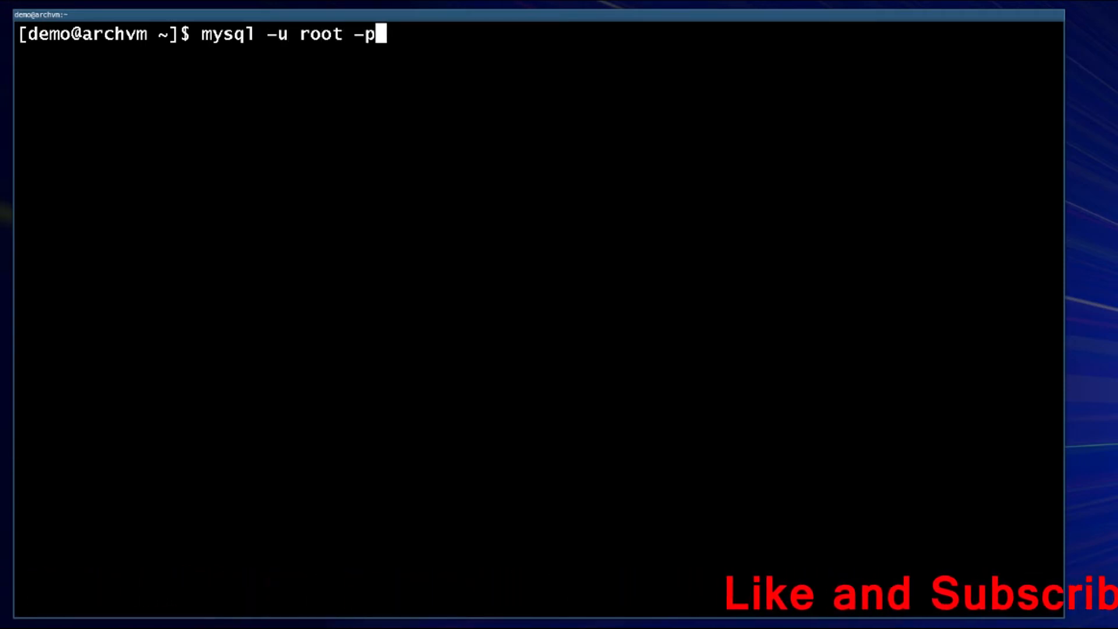
{"action": "key", "text": "Return"}
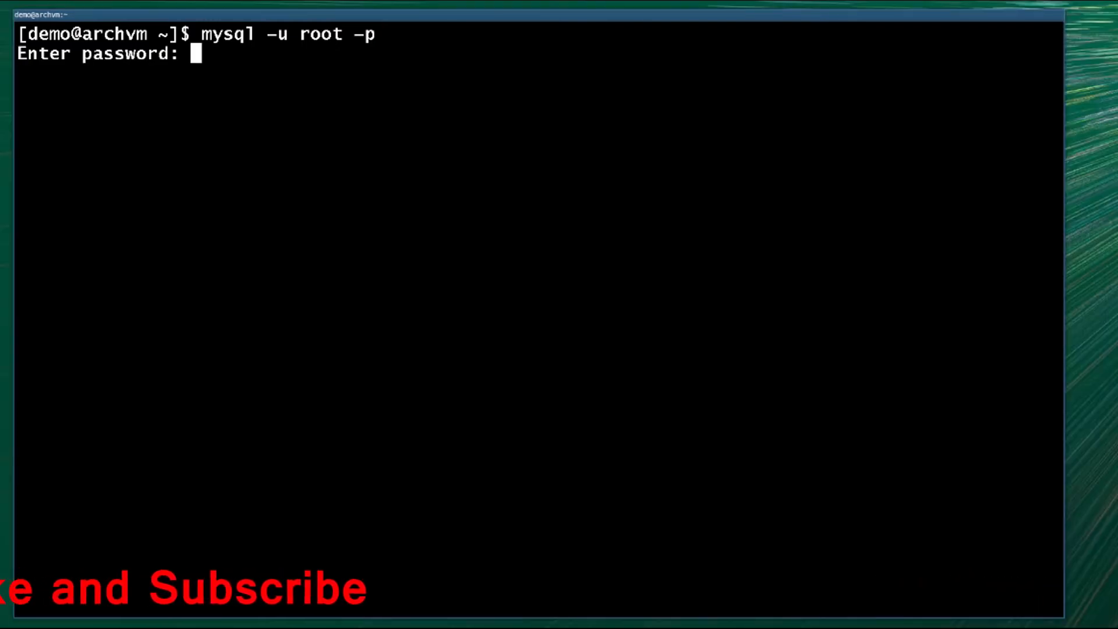
{"action": "key", "text": "Return"}
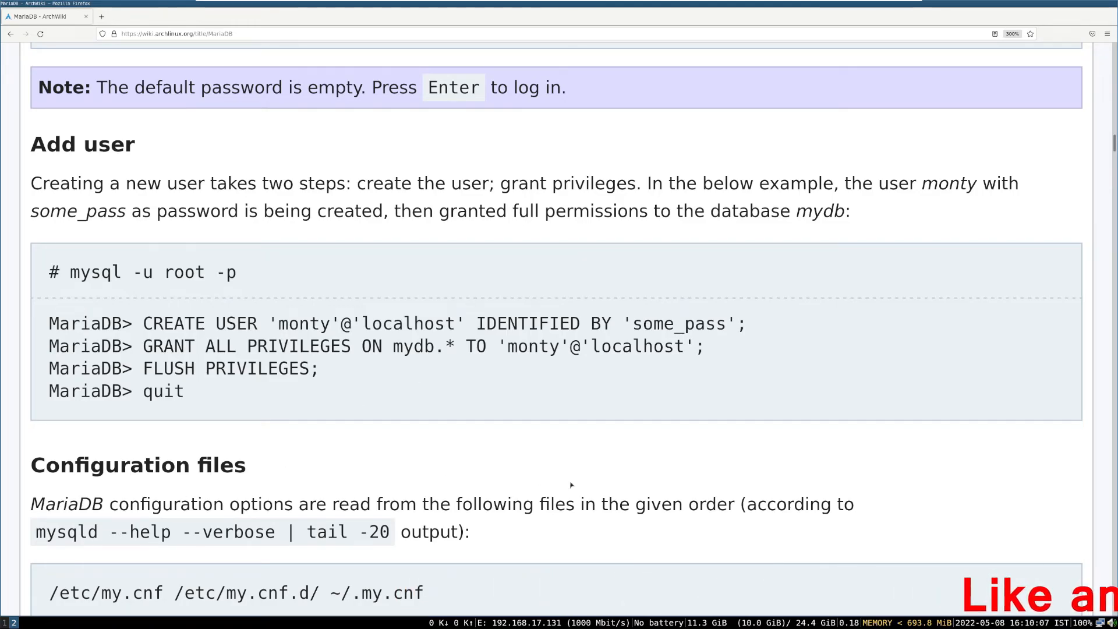
{"action": "mouse_move", "coordinate": [819, 433]}
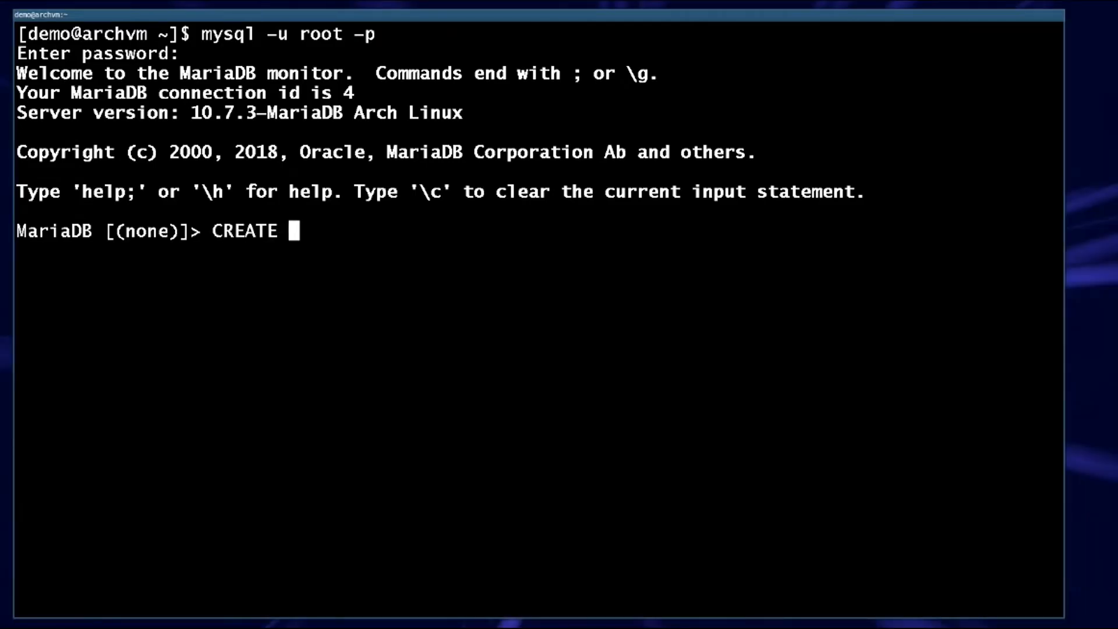
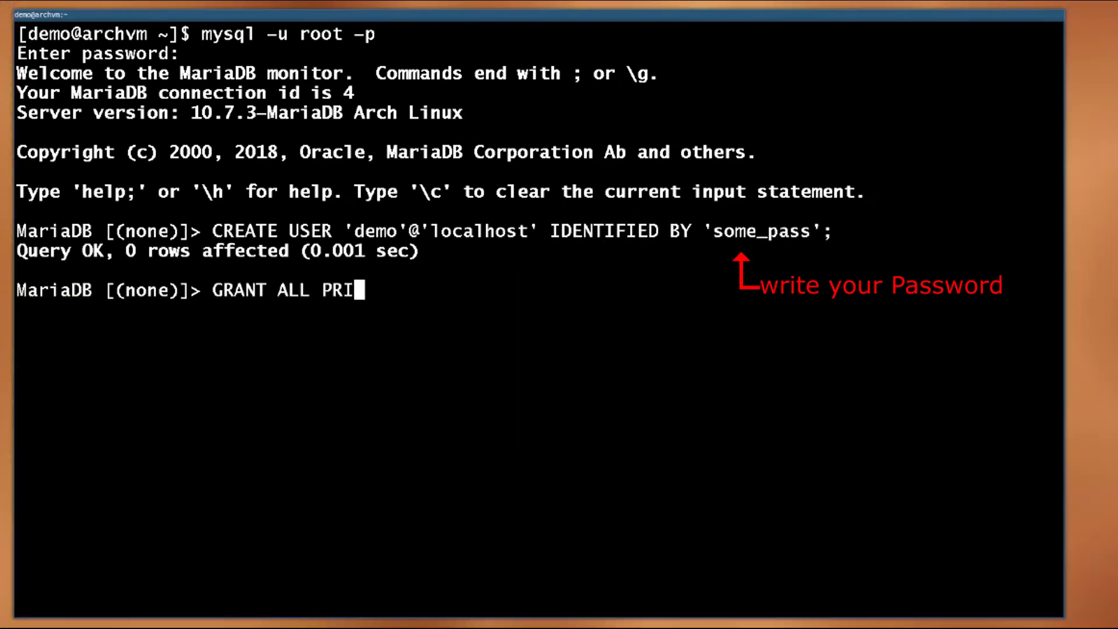
Step: Grant all privileges on mydb.* to 'demo'@'localhost', flush privileges and quit the monitor
{"action": "type", "text": "VILEGES O"}
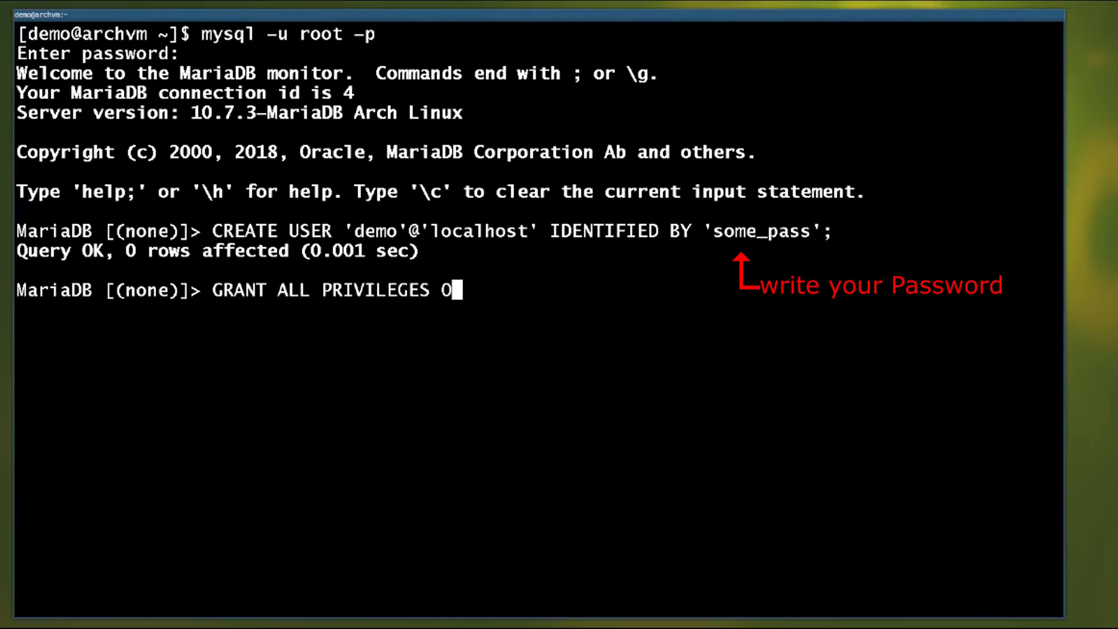
{"action": "type", "text": "N mydb.*"}
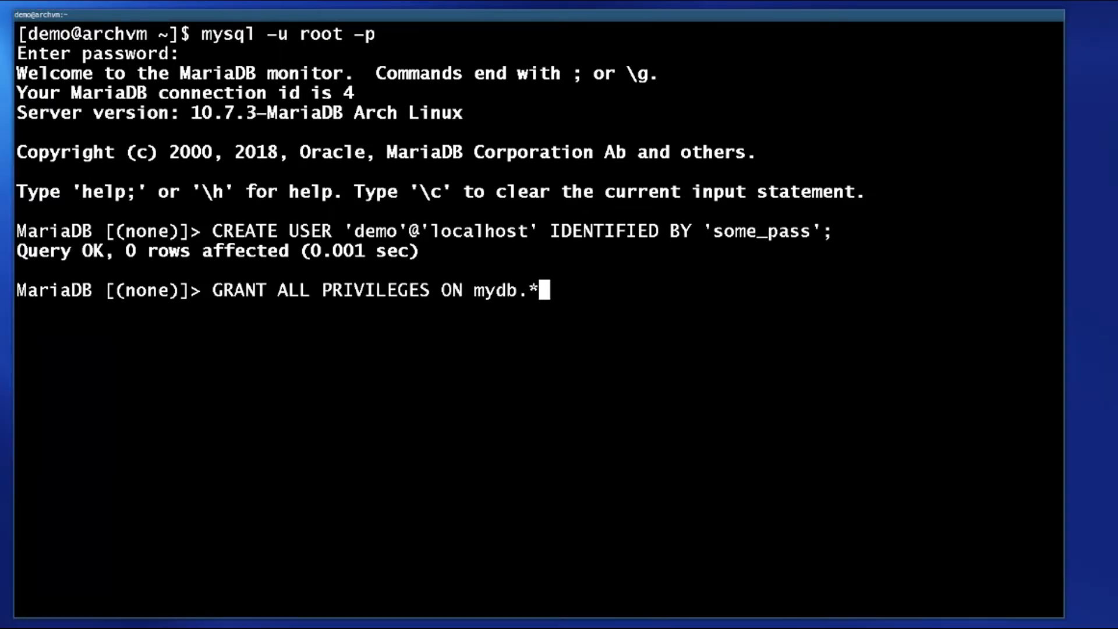
{"action": "type", "text": "TO 'demo'"}
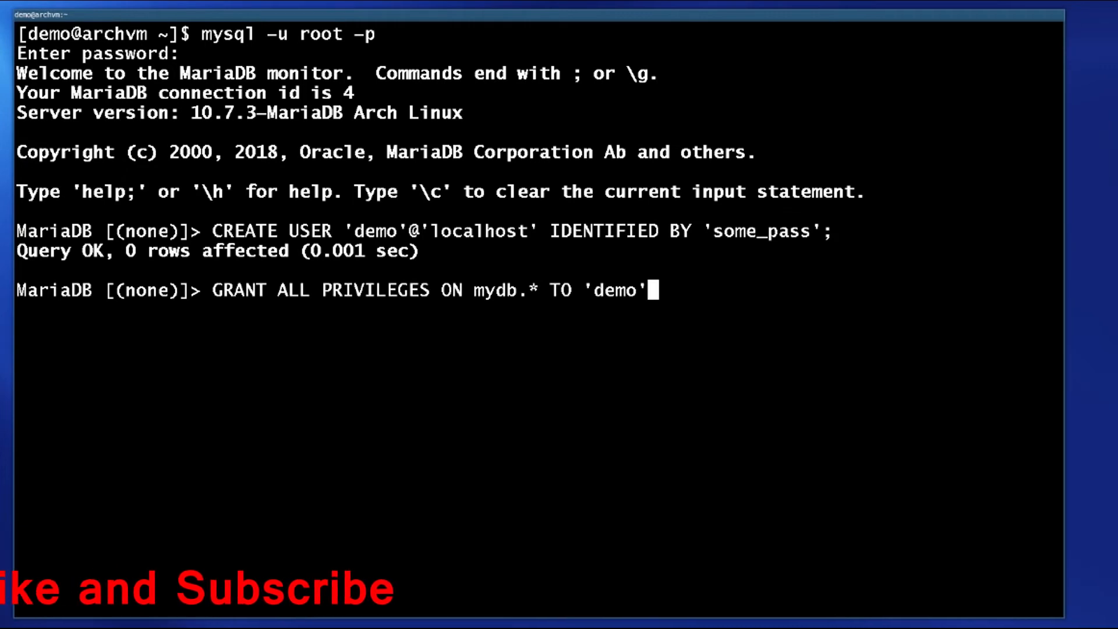
{"action": "type", "text": "@'localhost';"}
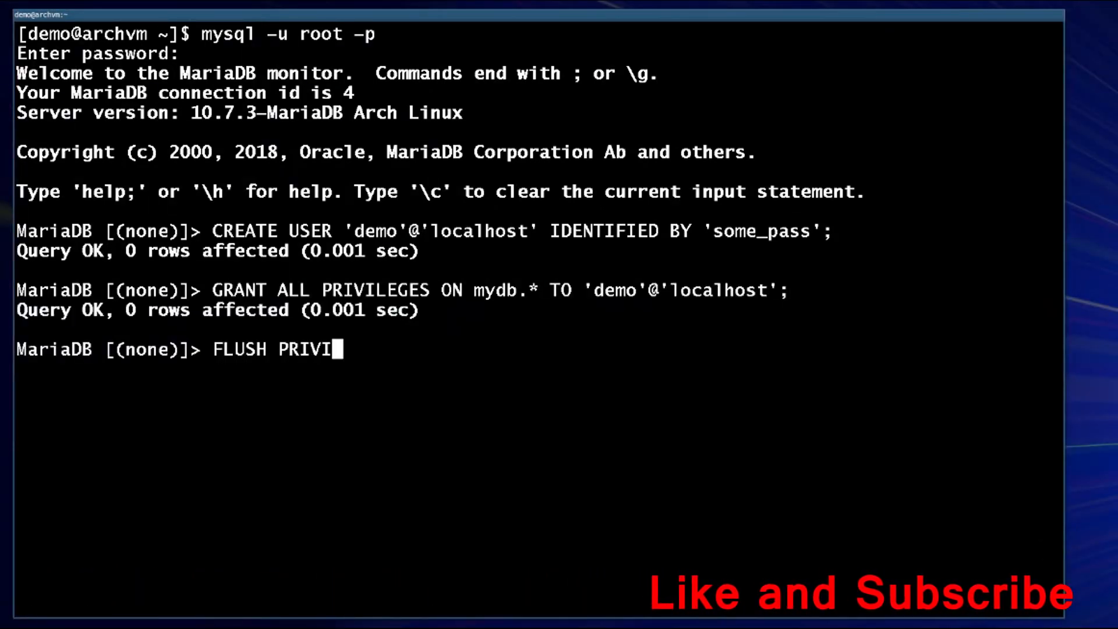
{"action": "type", "text": "LEGES;"}
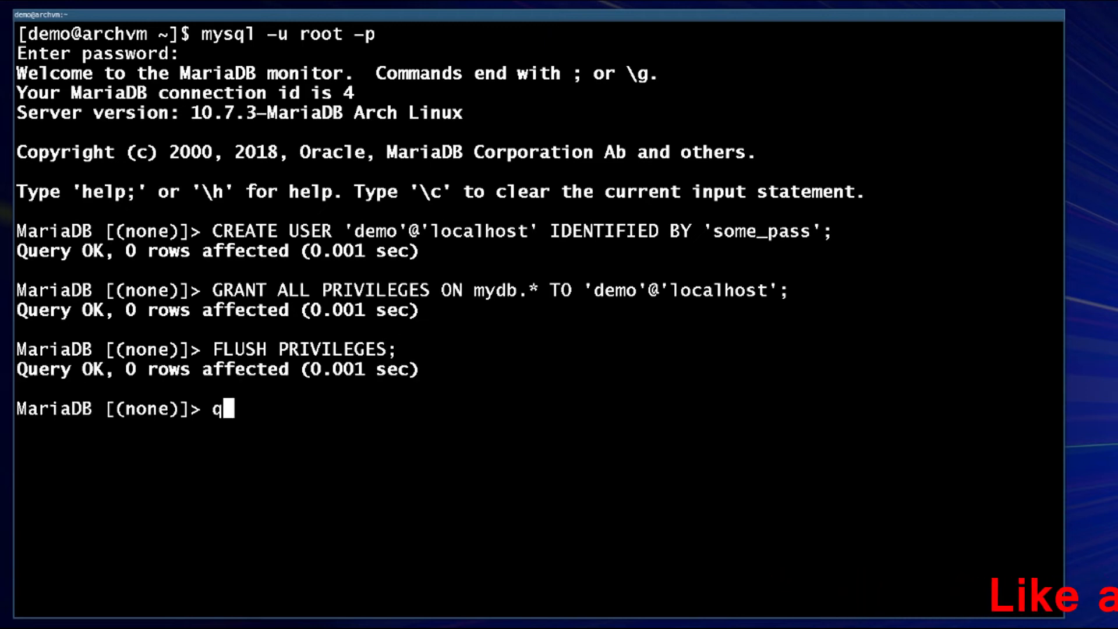
{"action": "type", "text": "uit"}
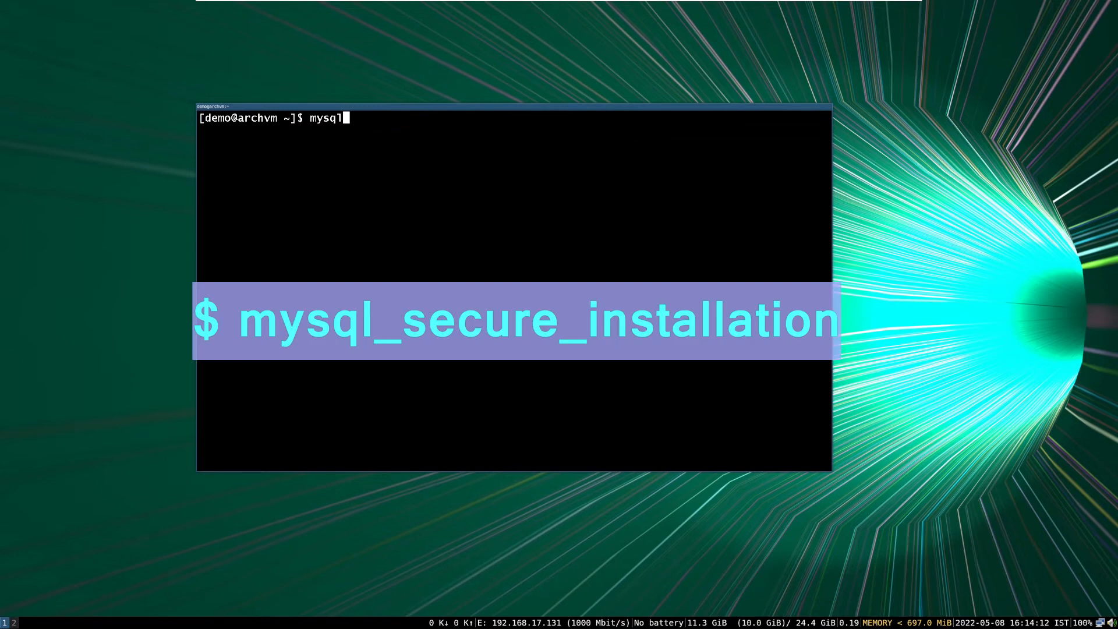
Step: Run mysql_secure_installation, keep the root password and answer n to unix_socket authentication
{"action": "type", "text": "_secure_installation"}
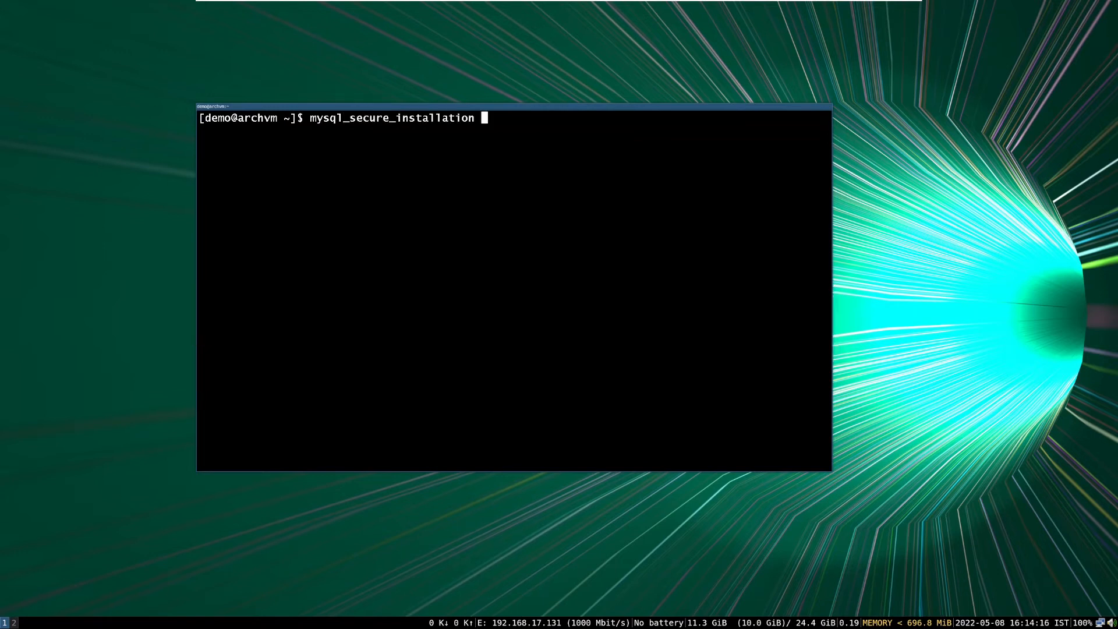
{"action": "key", "text": "Return"}
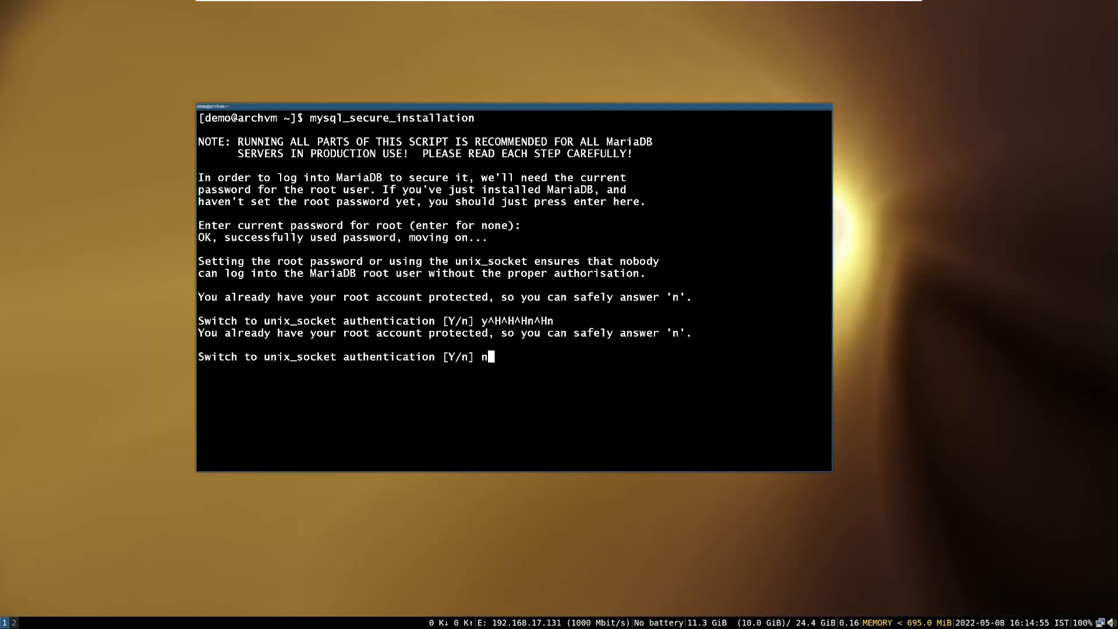
{"action": "key", "text": "Return"}
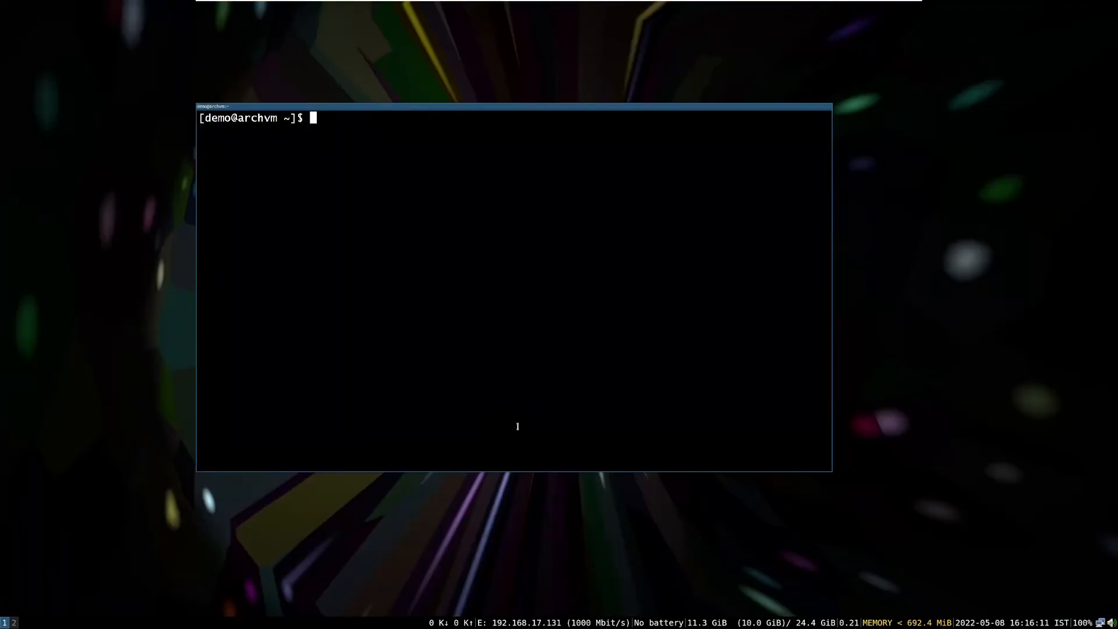
Step: Install php with pacman, then edit phpmyadmin.conf and httpd.conf in gedit via sudo
{"action": "type", "text": "sudo pacman -S php"}
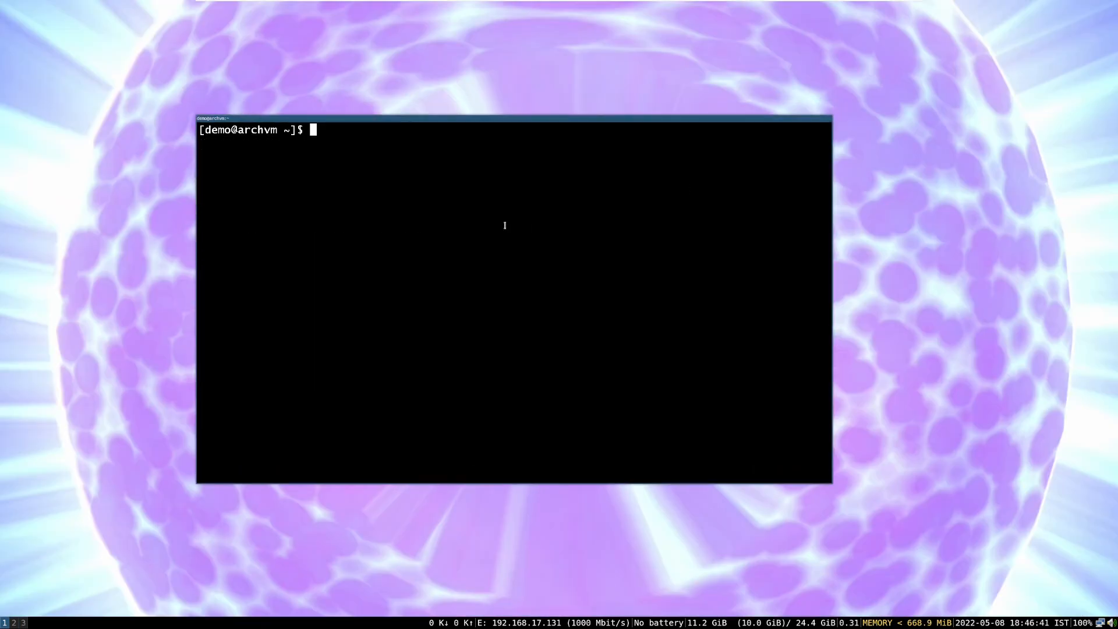
{"action": "type", "text": "sudo gedit /etc/"}
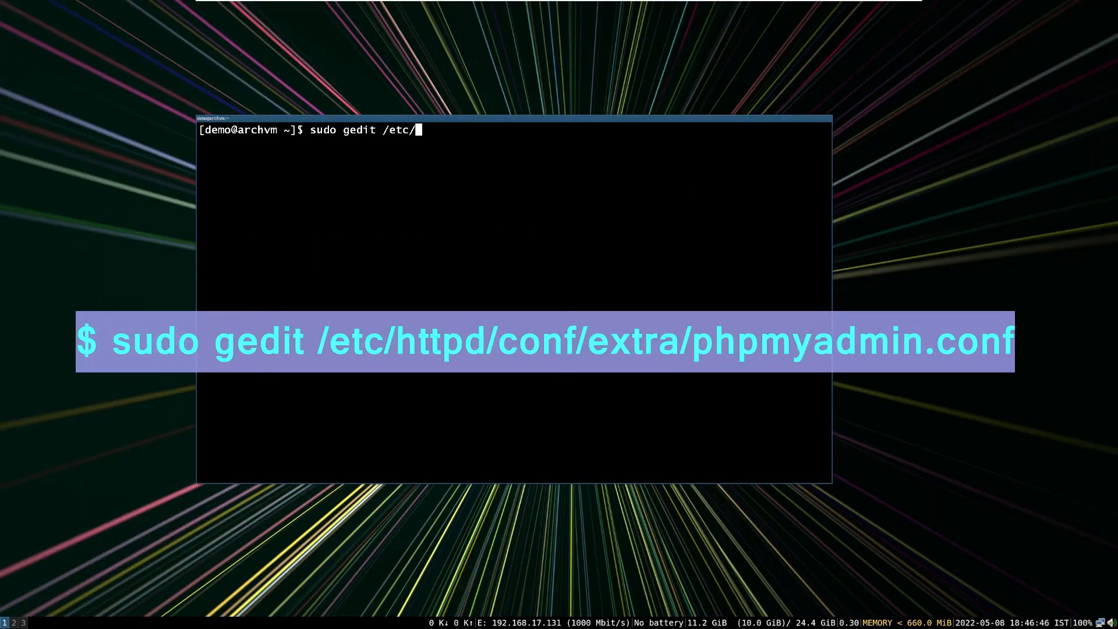
{"action": "type", "text": "httpd/conf/extra/"}
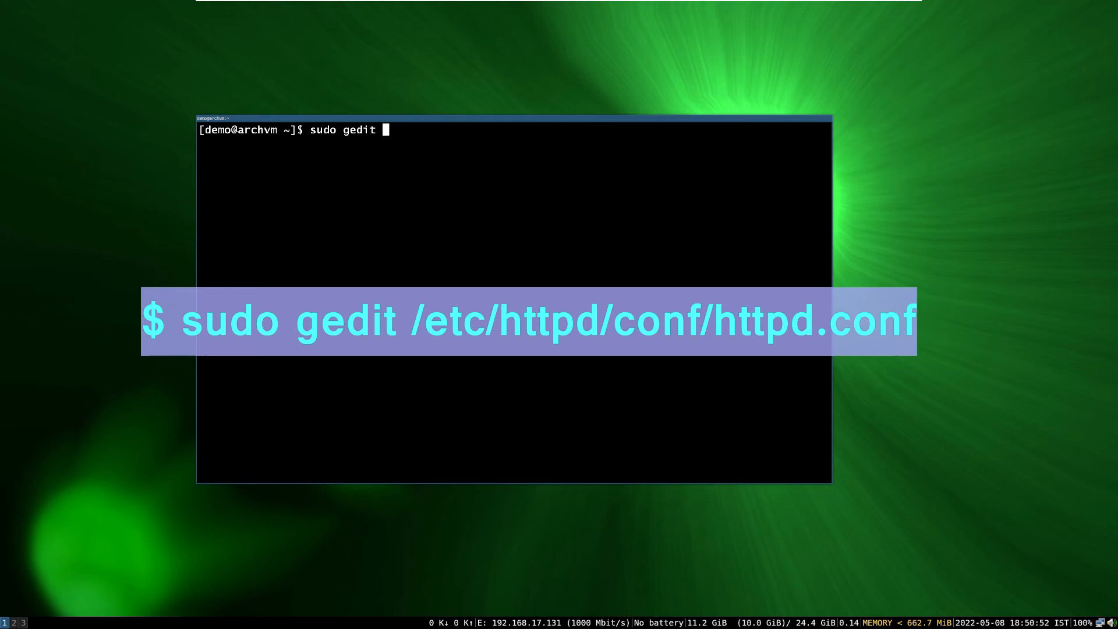
{"action": "type", "text": "/etc/httpd/conf/"}
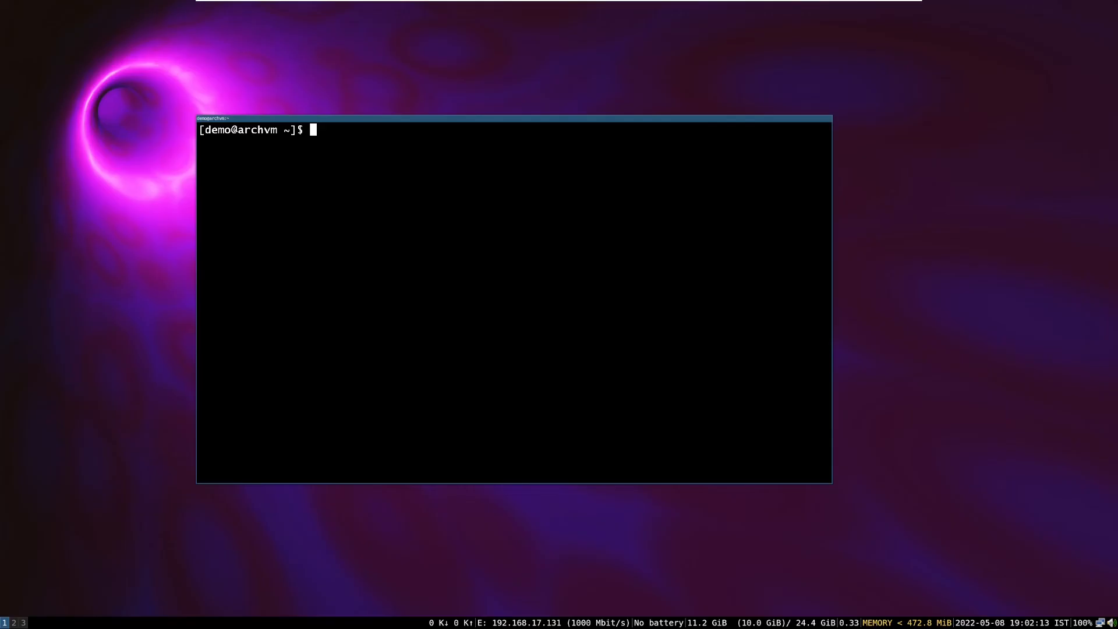
Step: Edit /etc/php/php.ini in gedit and search through it for the setting to change
{"action": "type", "text": "sudo gedit /etc/php/php.ini"}
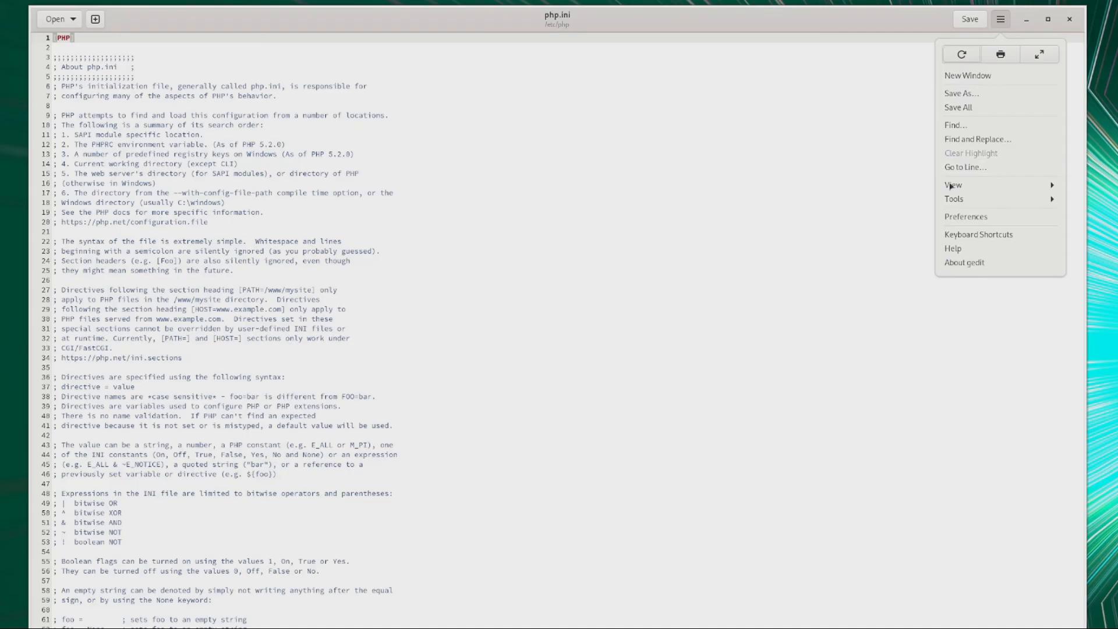
{"action": "left_click", "coordinate": [955, 125]}
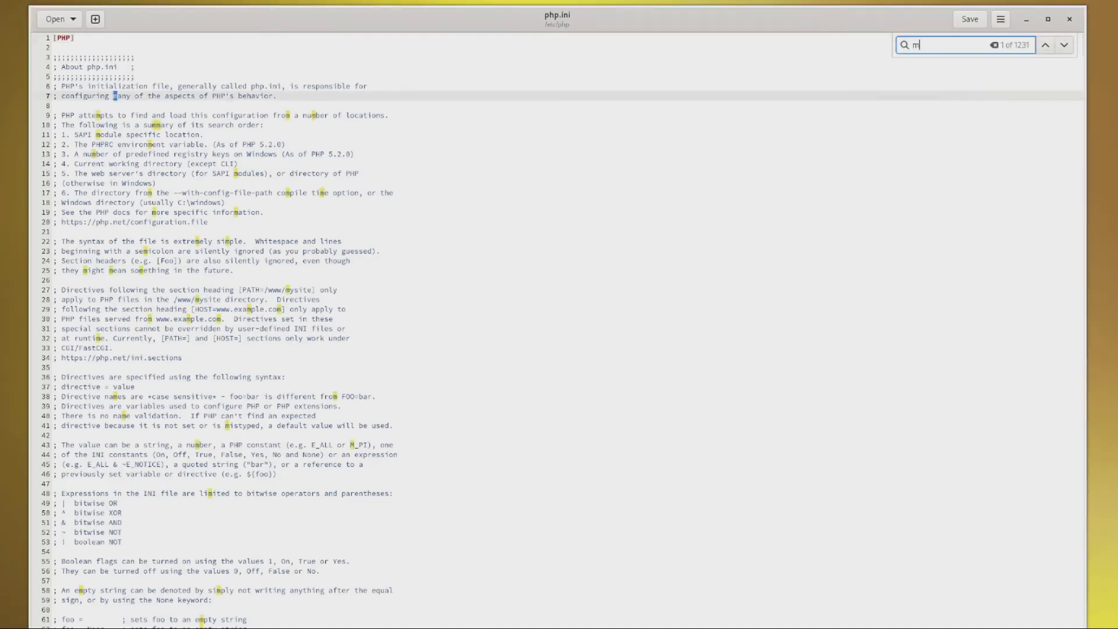
{"action": "scroll", "scroll_direction": "down", "scroll_amount": 3}
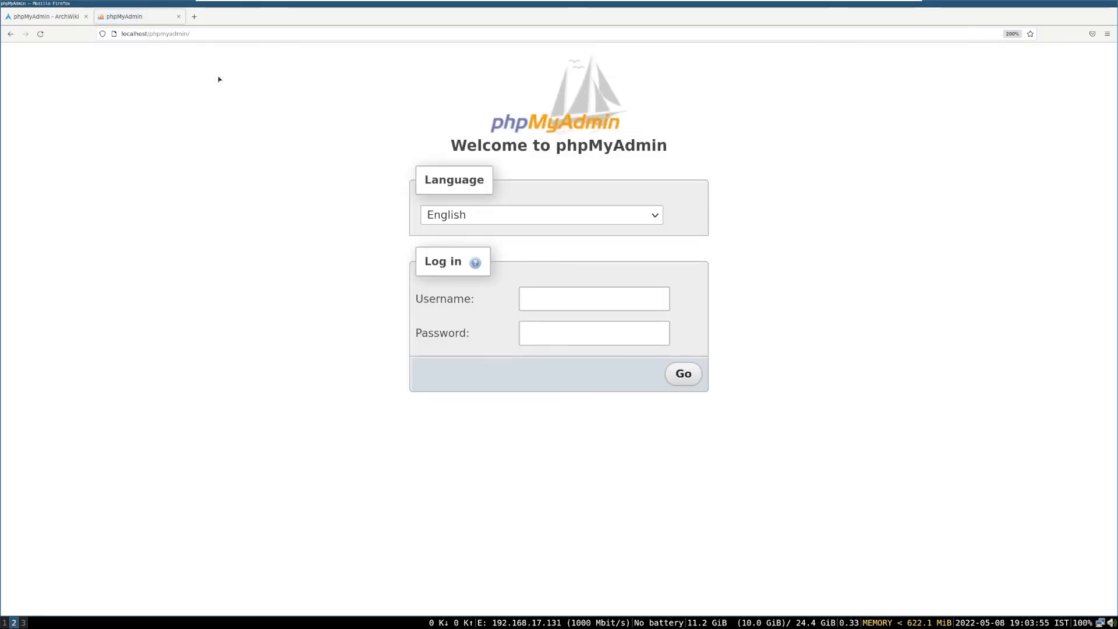
{"action": "mouse_move", "coordinate": [494, 207]}
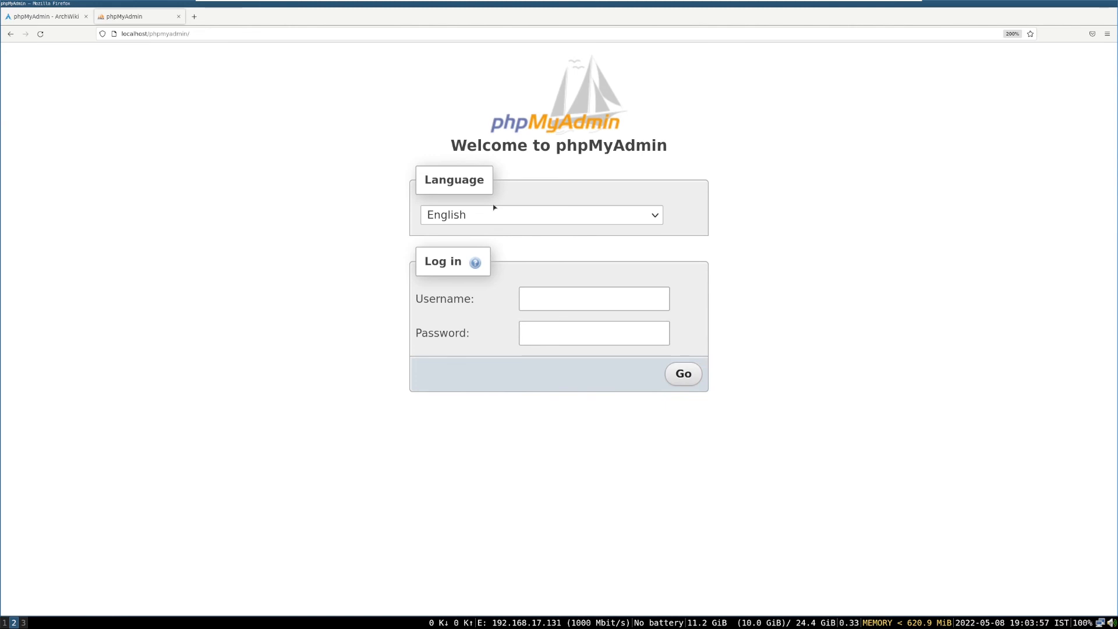
Step: Enter username demo and its password on the phpMyAdmin login form
{"action": "type", "text": "demo"}
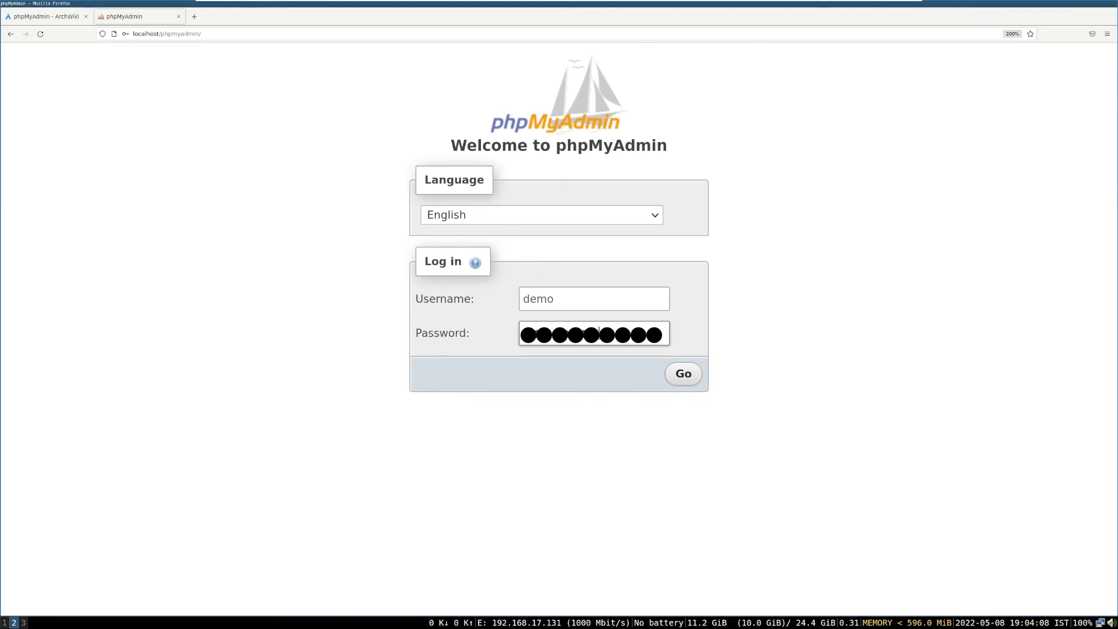
Step: Sign in as demo, decline saving the login in Firefox, and go to the server's SQL query page
{"action": "left_click", "coordinate": [681, 374]}
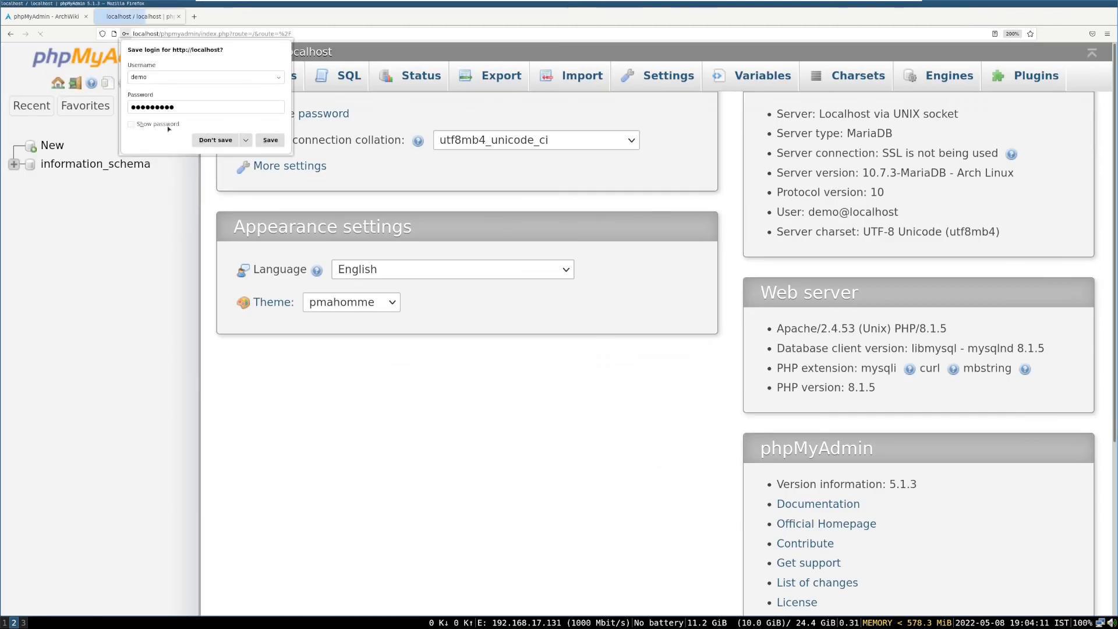
{"action": "left_click", "coordinate": [214, 139]}
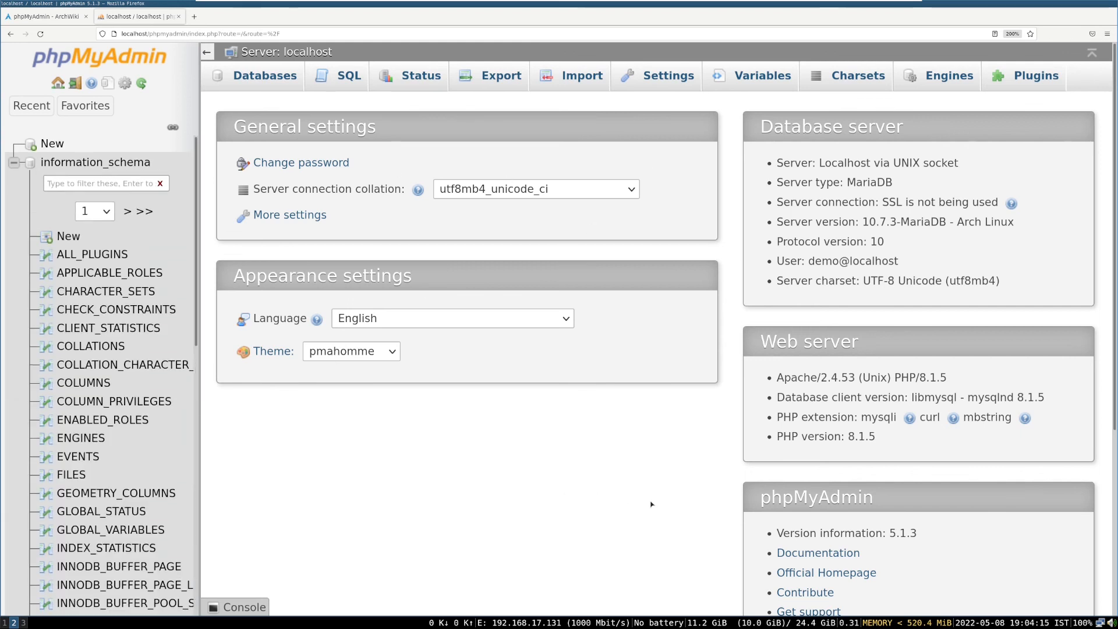
{"action": "mouse_move", "coordinate": [711, 466]}
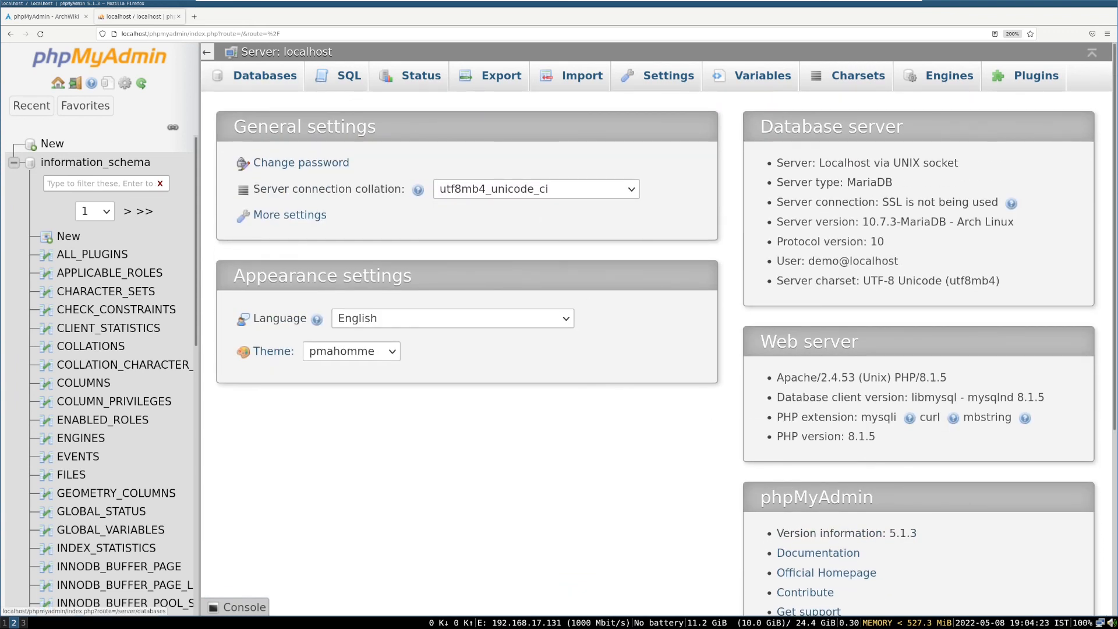
{"action": "left_click", "coordinate": [349, 76]}
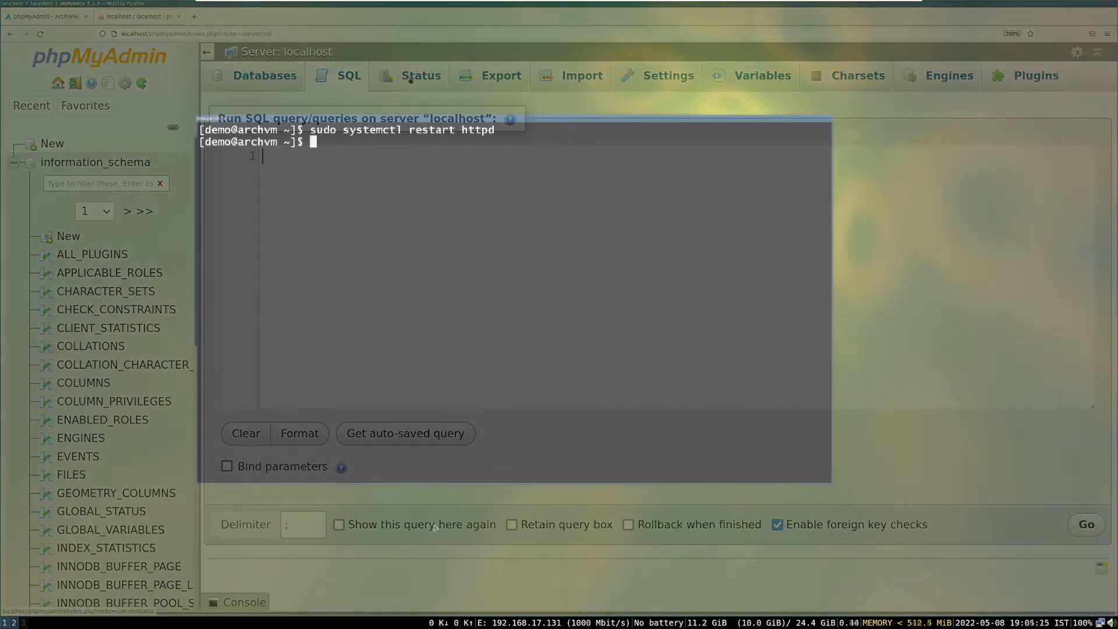